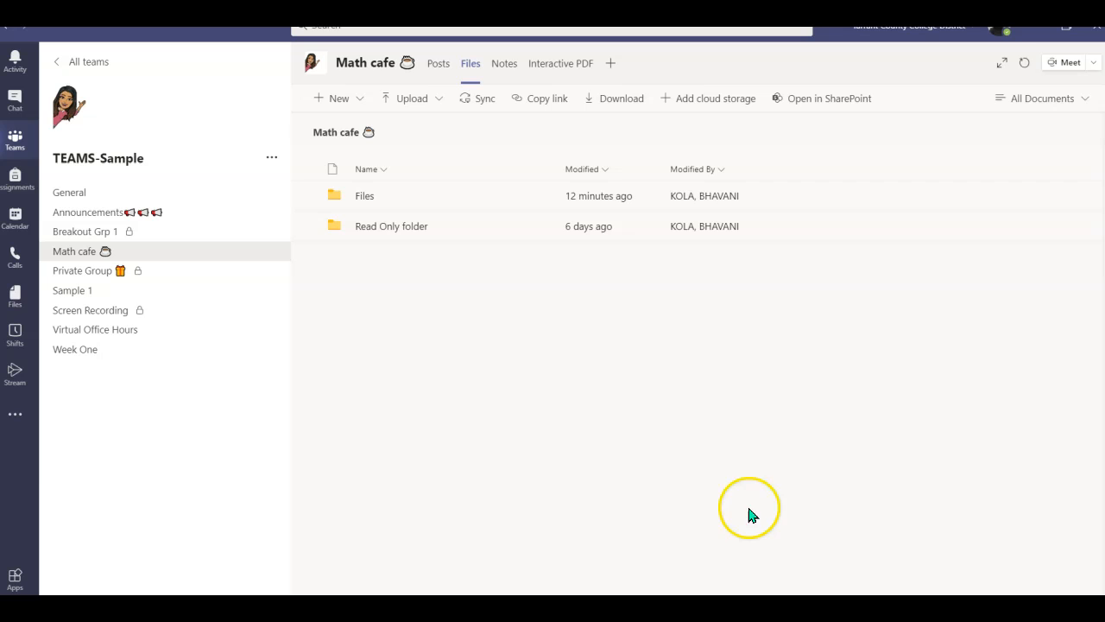
pyautogui.moveTo(83, 259)
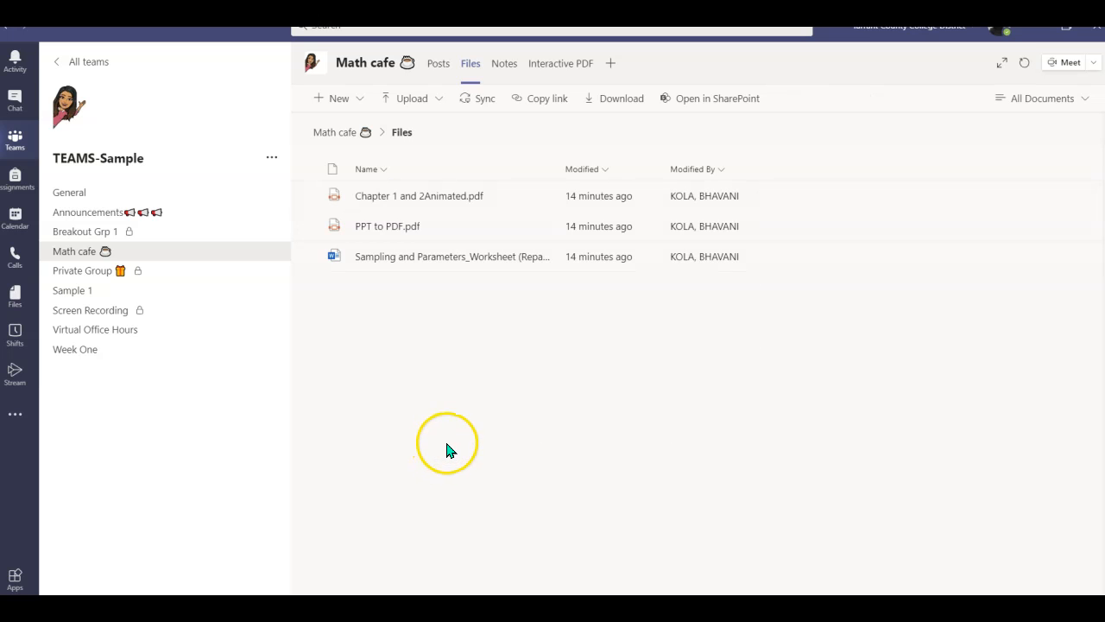
pyautogui.moveTo(446, 460)
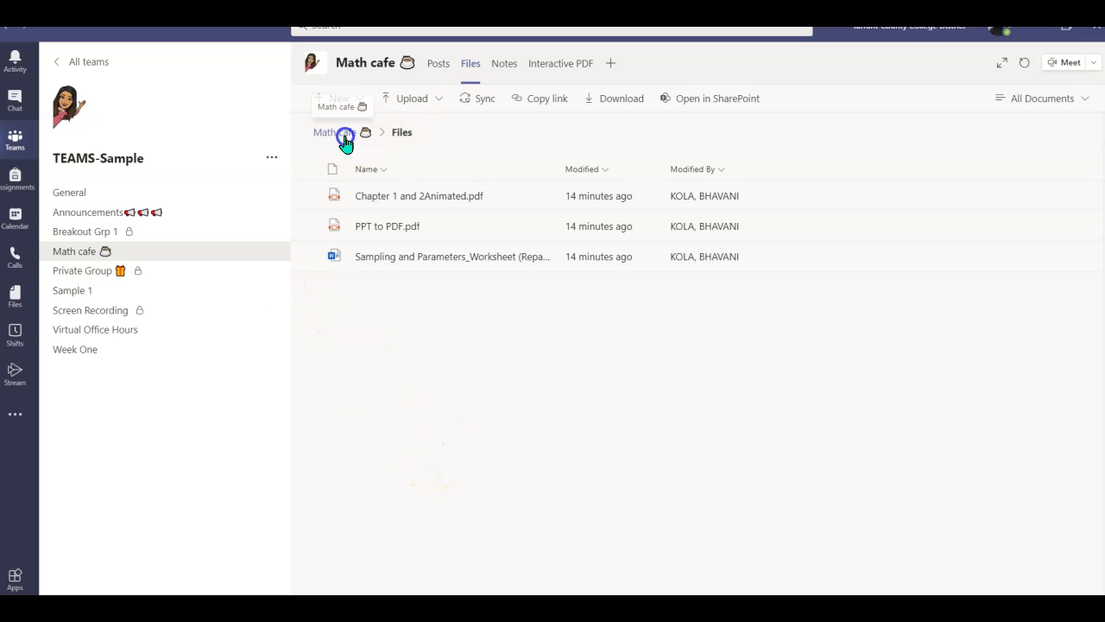
# From the Math cafe folder list, jump to SharePoint and bring up Manage access for the Files folder.
pyautogui.click(326, 131)
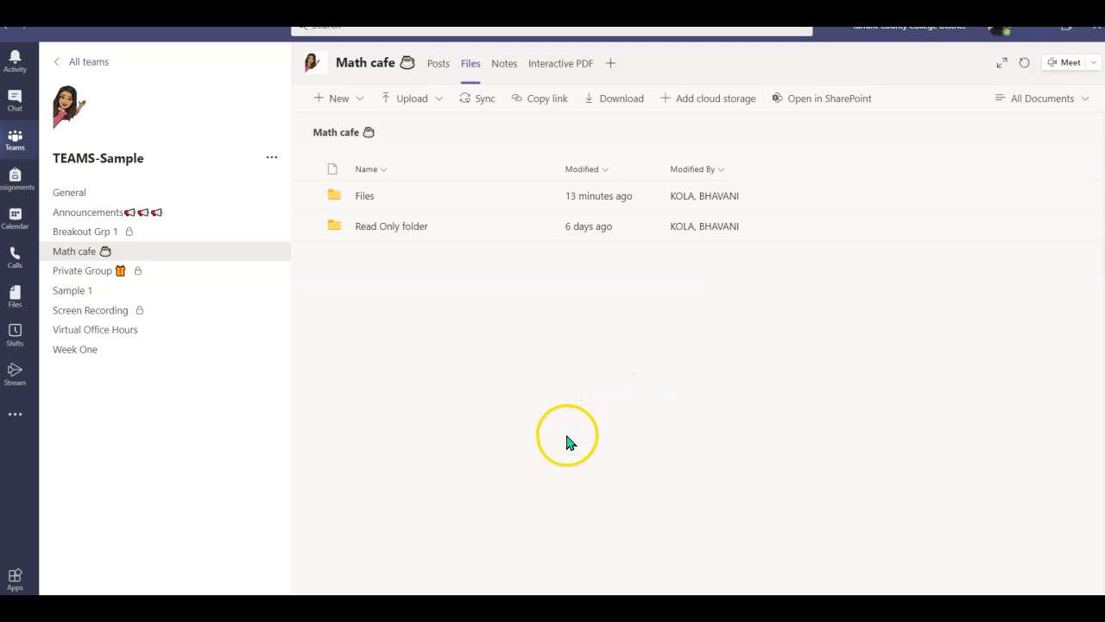
pyautogui.moveTo(515, 401)
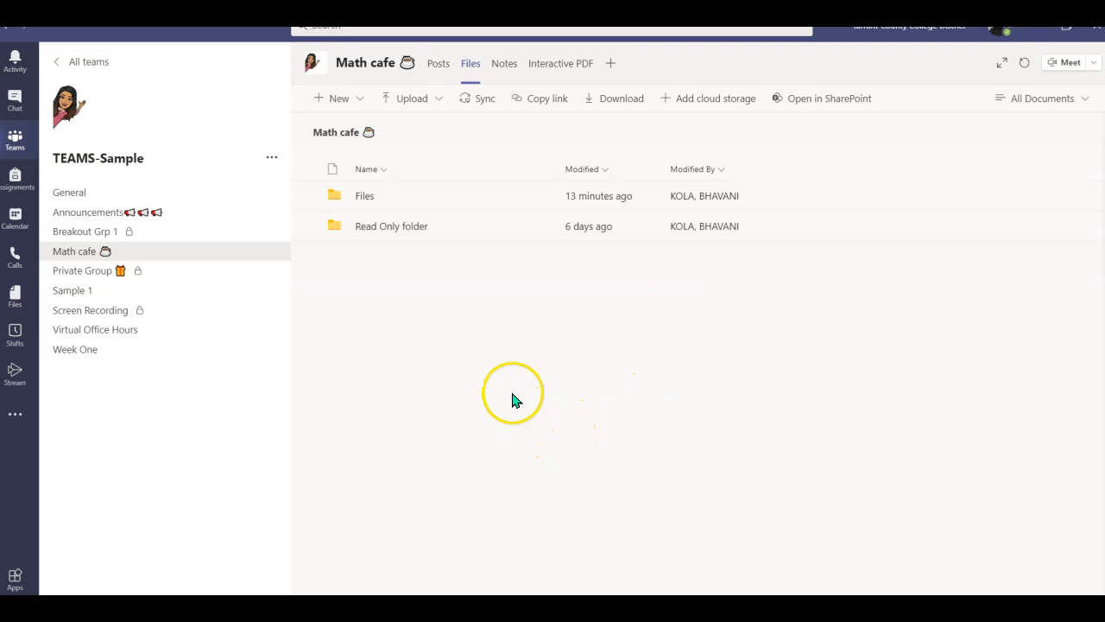
pyautogui.moveTo(376, 205)
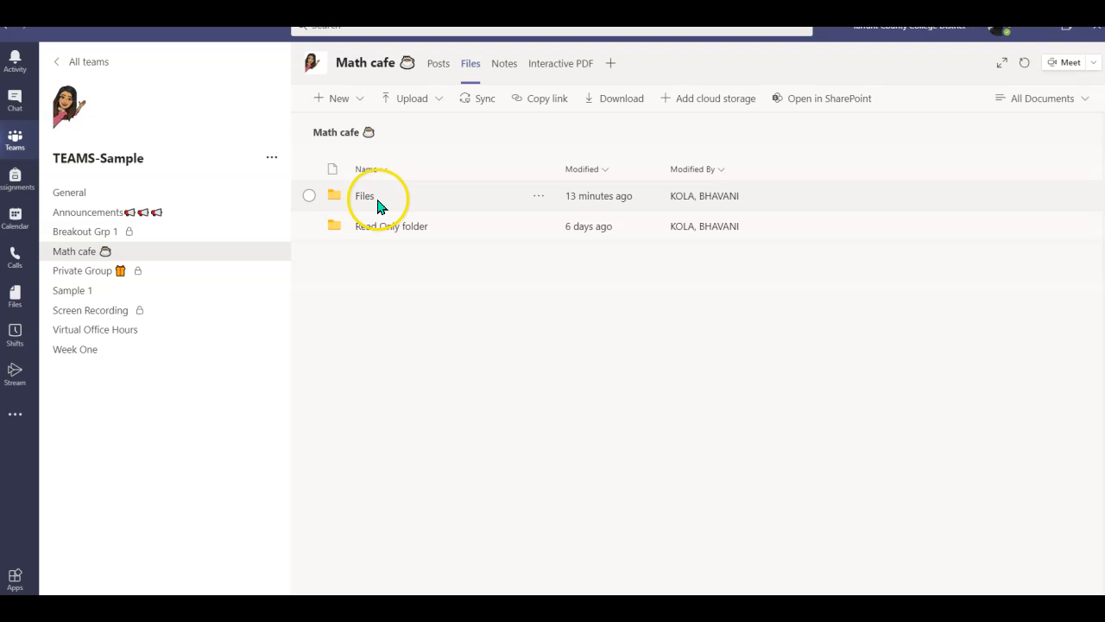
pyautogui.moveTo(537, 201)
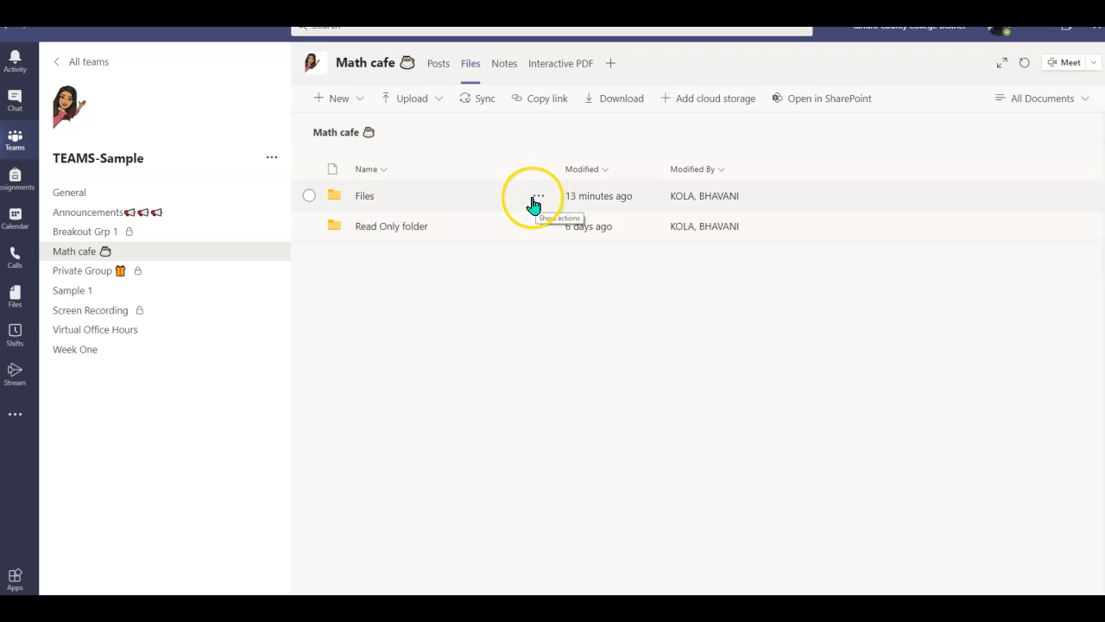
pyautogui.moveTo(507, 380)
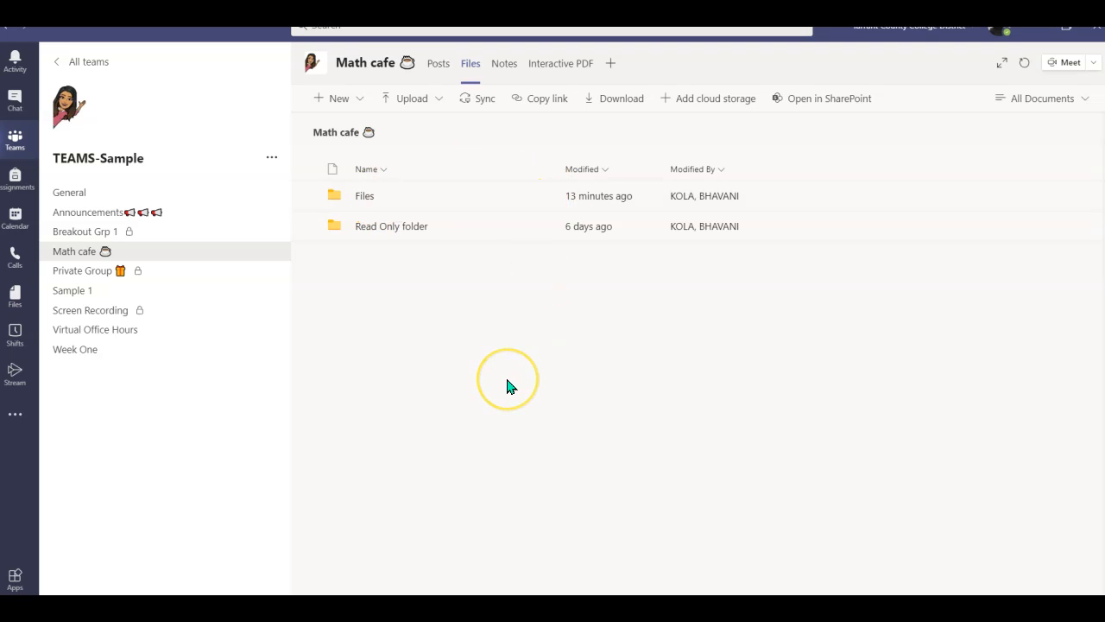
pyautogui.moveTo(515, 380)
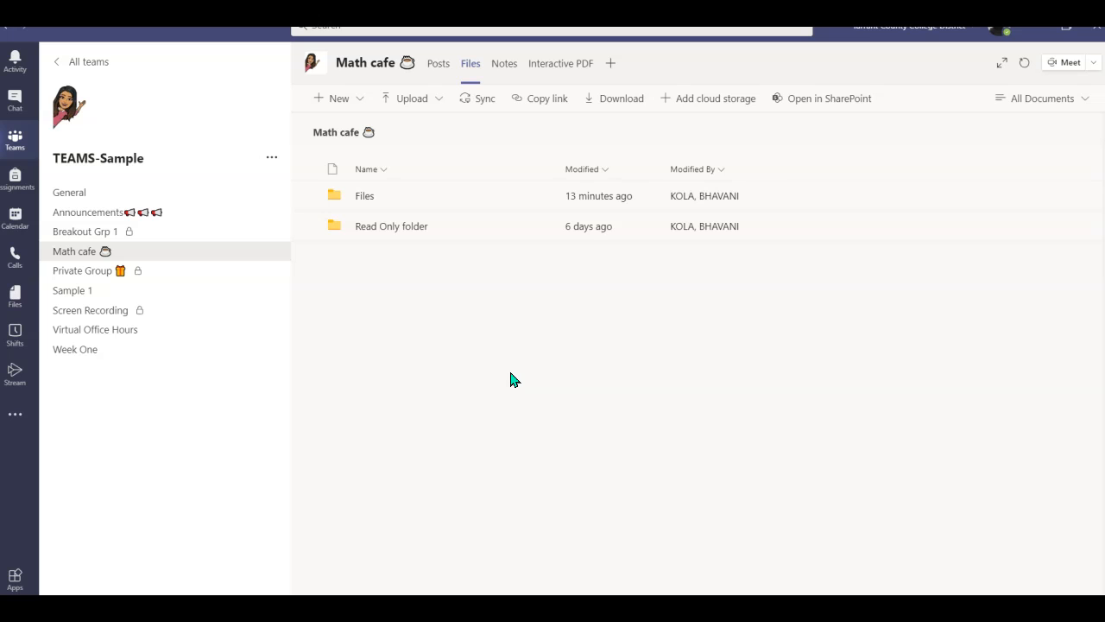
pyautogui.moveTo(828, 96)
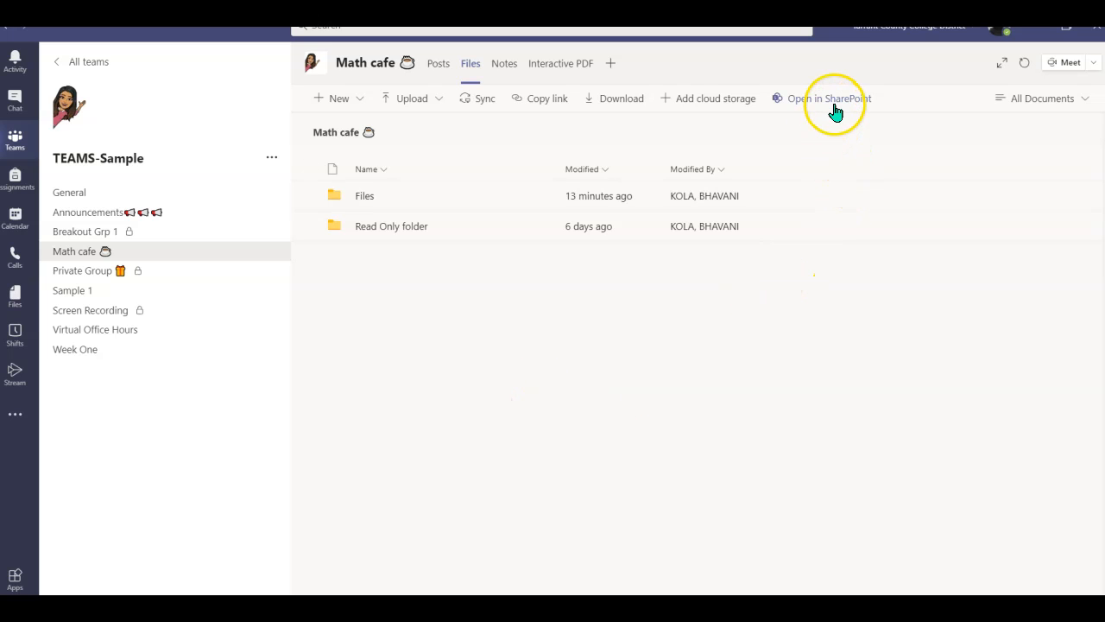
pyautogui.moveTo(829, 97)
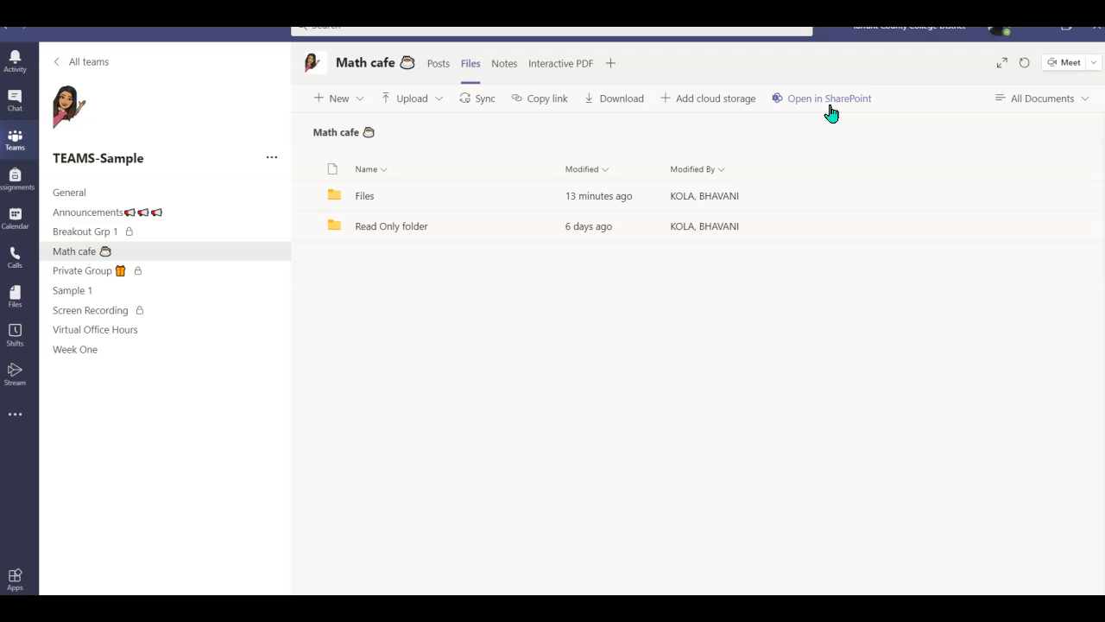
pyautogui.click(829, 97)
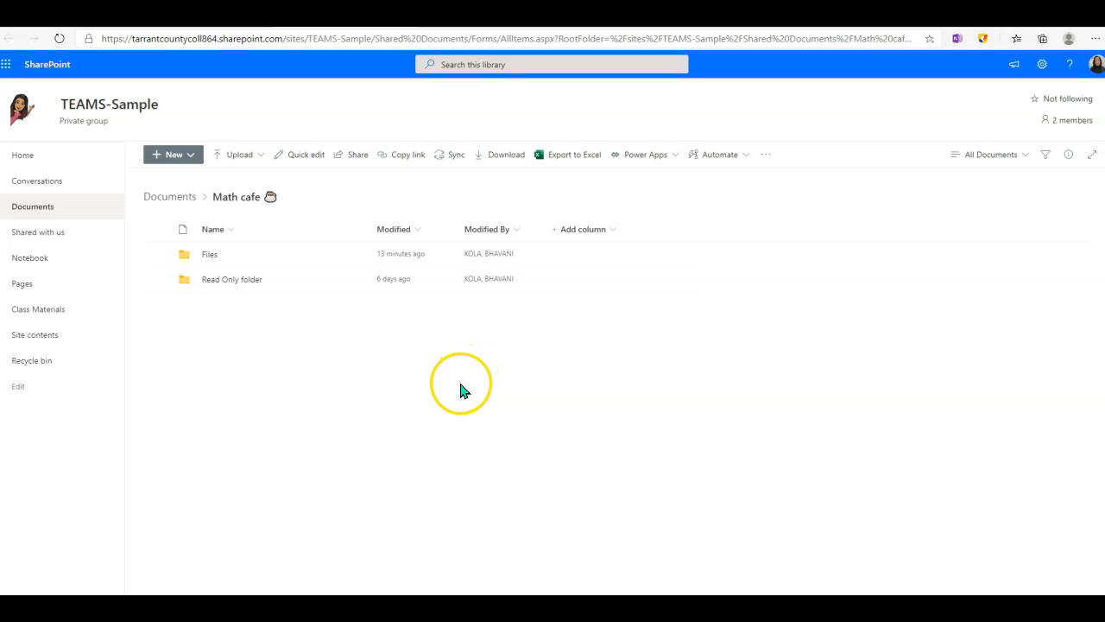
pyautogui.moveTo(347, 257)
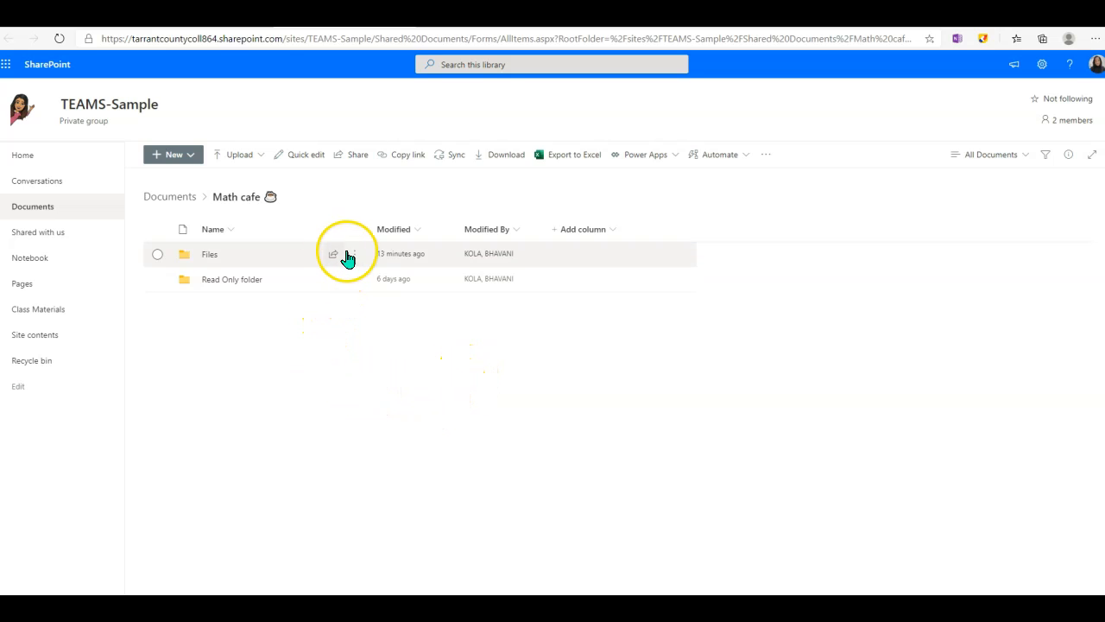
pyautogui.moveTo(353, 256)
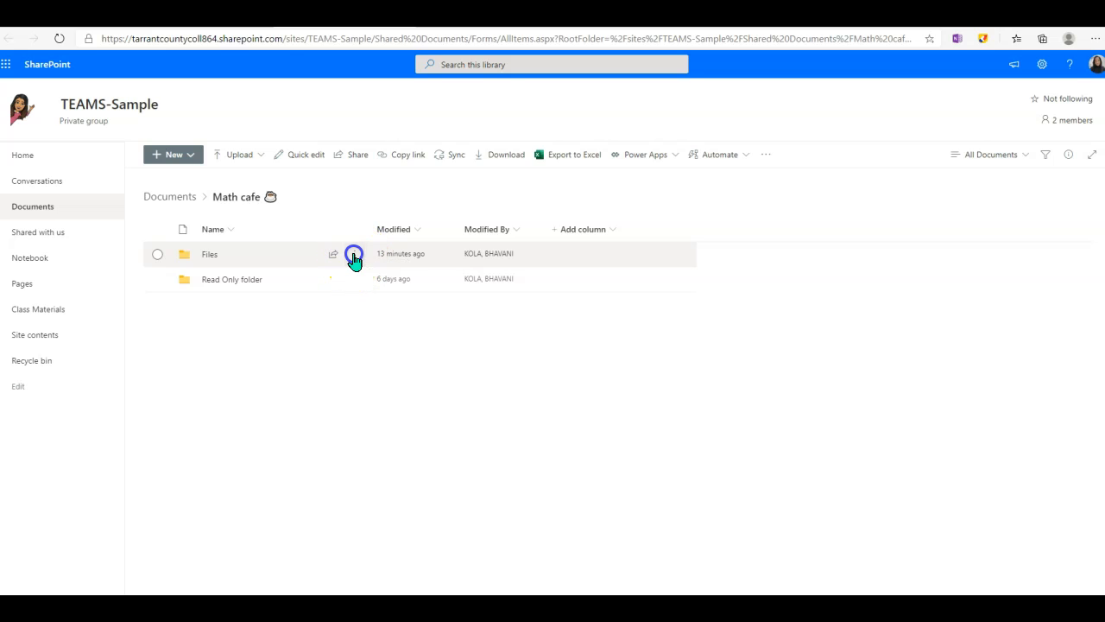
pyautogui.click(354, 254)
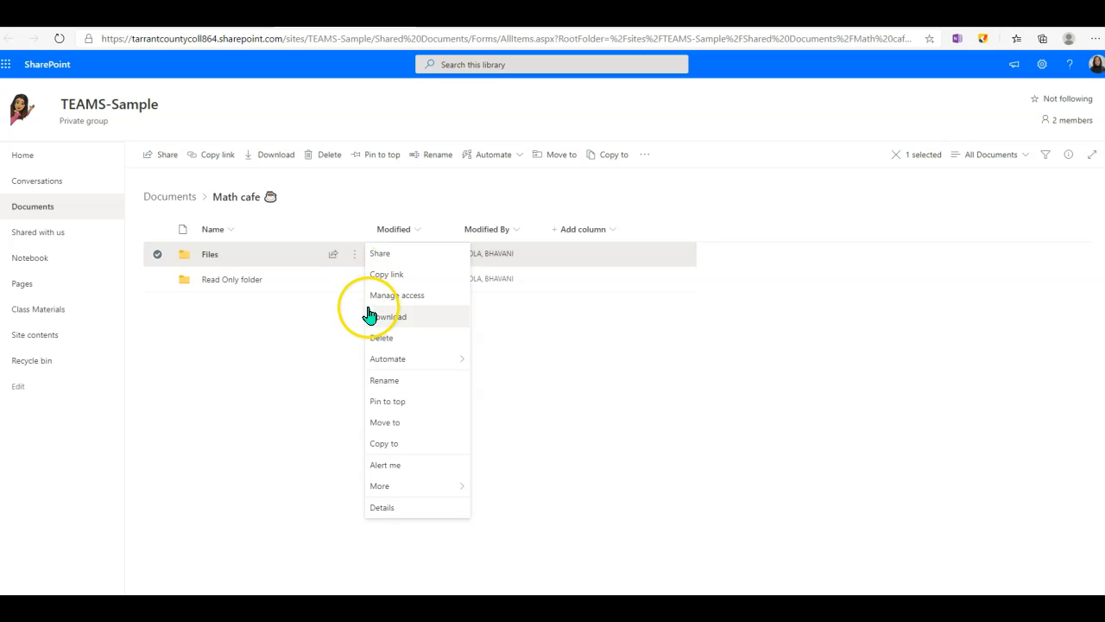
pyautogui.moveTo(398, 310)
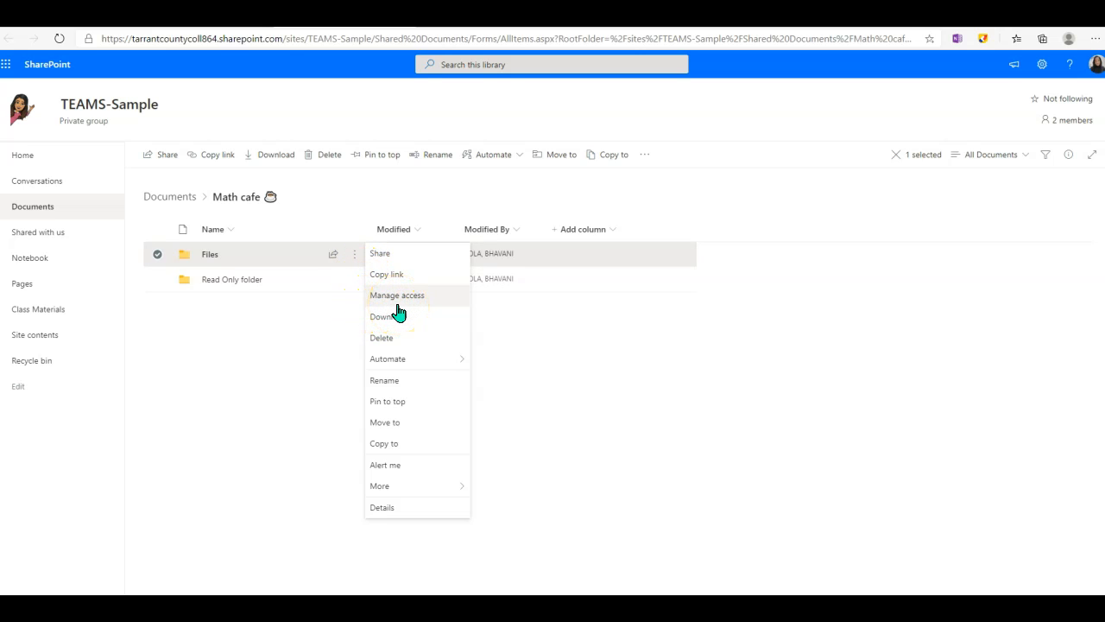
pyautogui.click(397, 293)
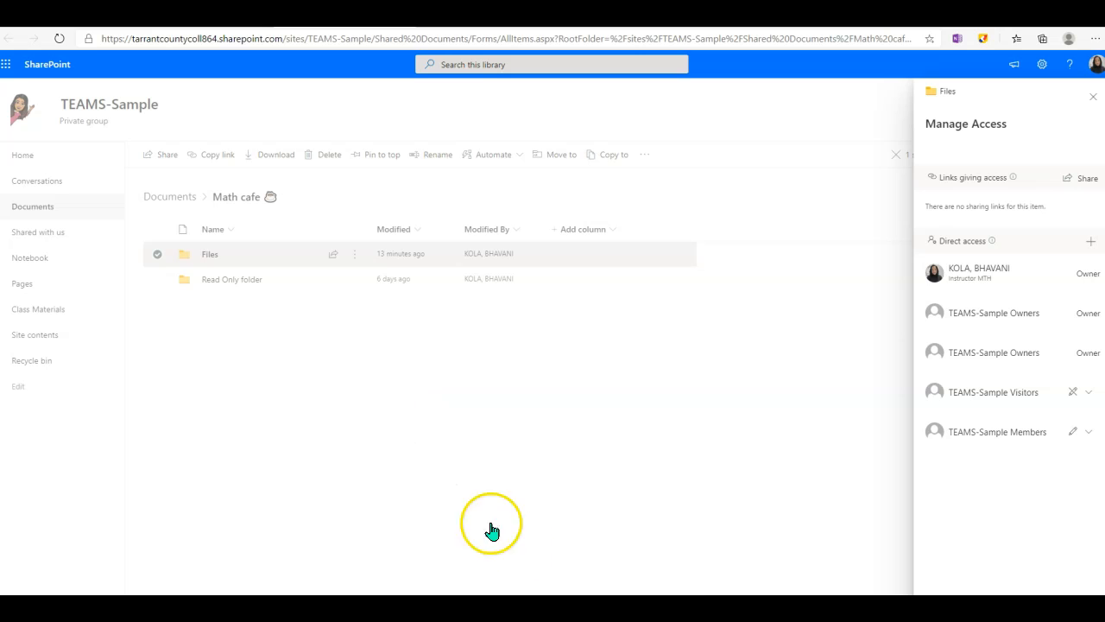
pyautogui.moveTo(974, 457)
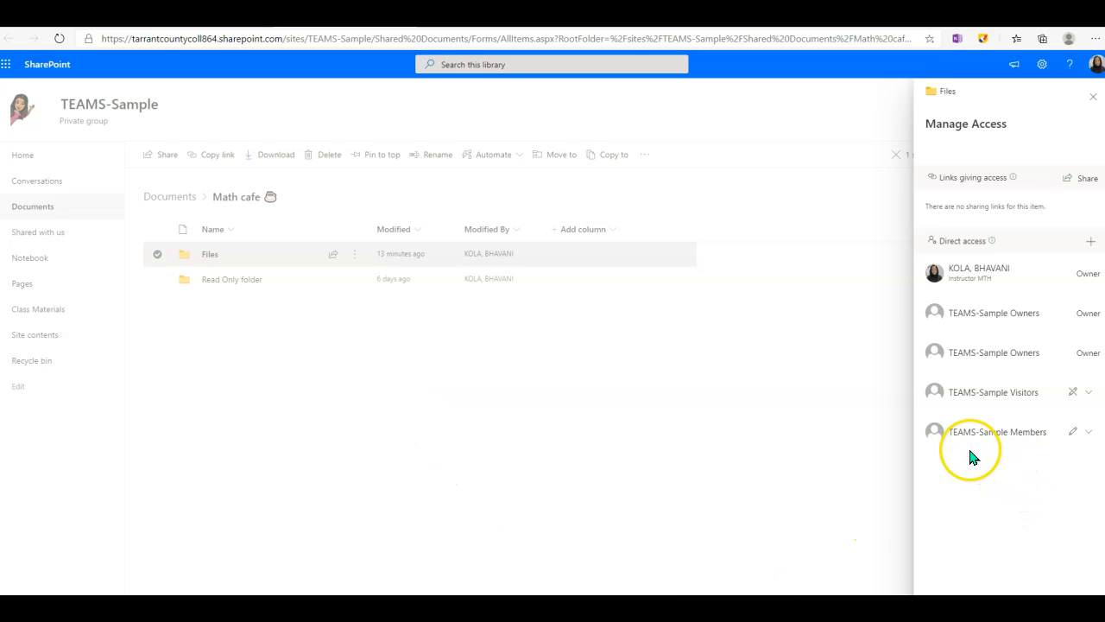
pyautogui.moveTo(1029, 452)
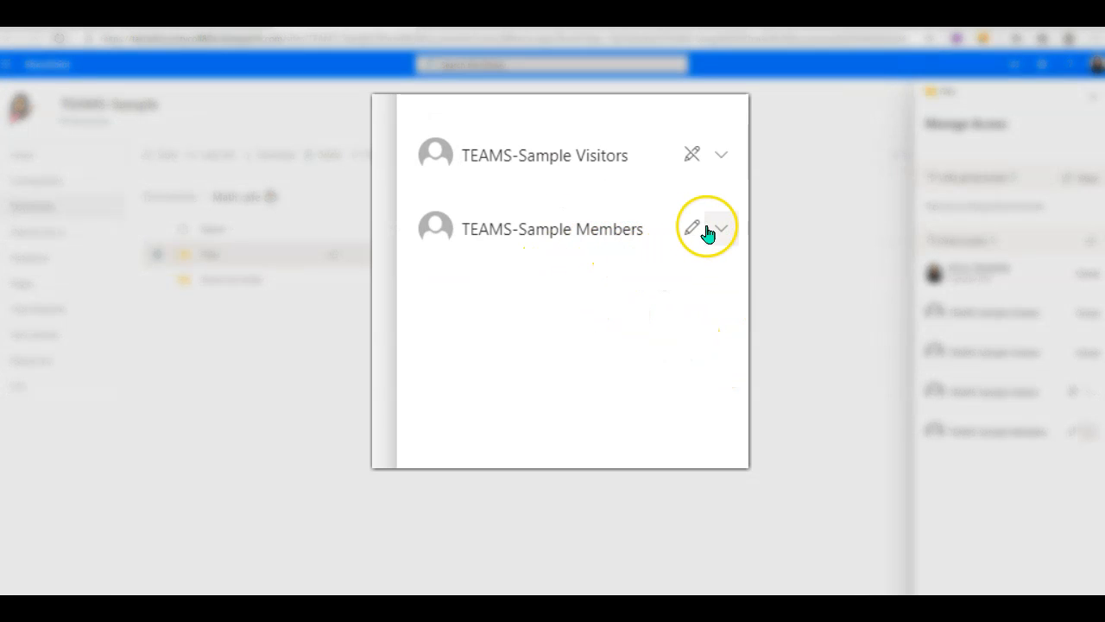
pyautogui.moveTo(694, 257)
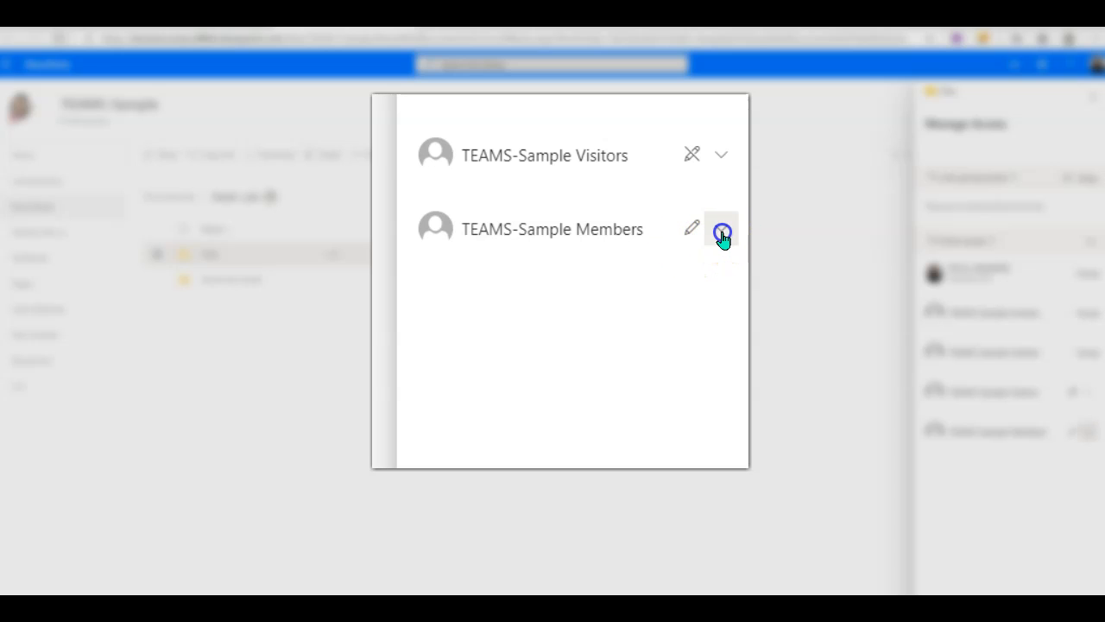
# Change TEAMS-Sample Members on the Files folder from Can edit to Can view.
pyautogui.click(722, 228)
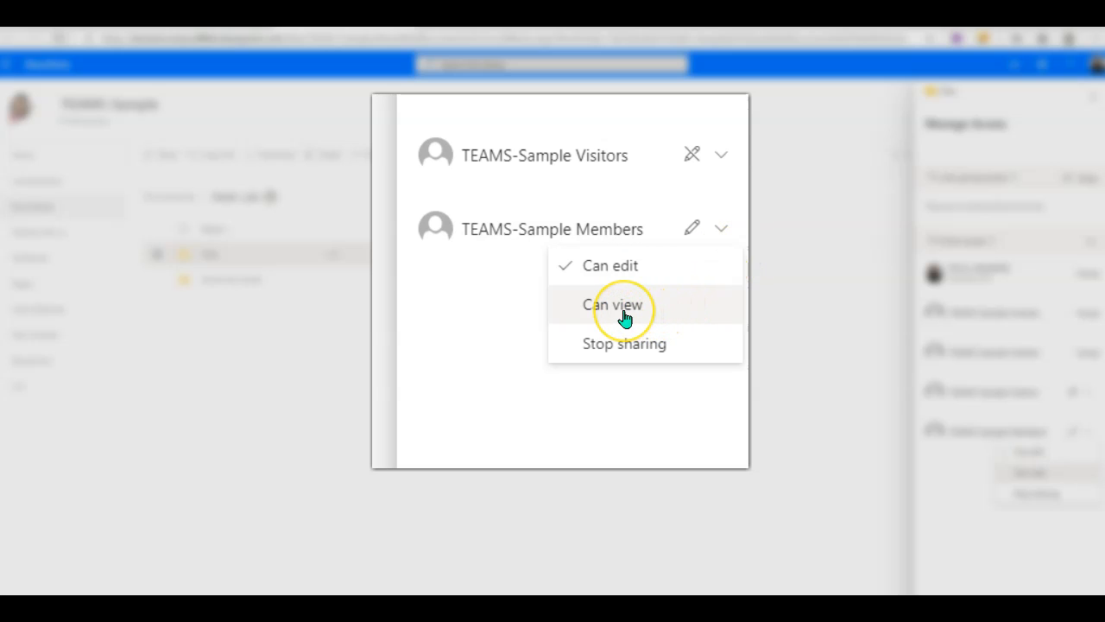
pyautogui.moveTo(624, 311)
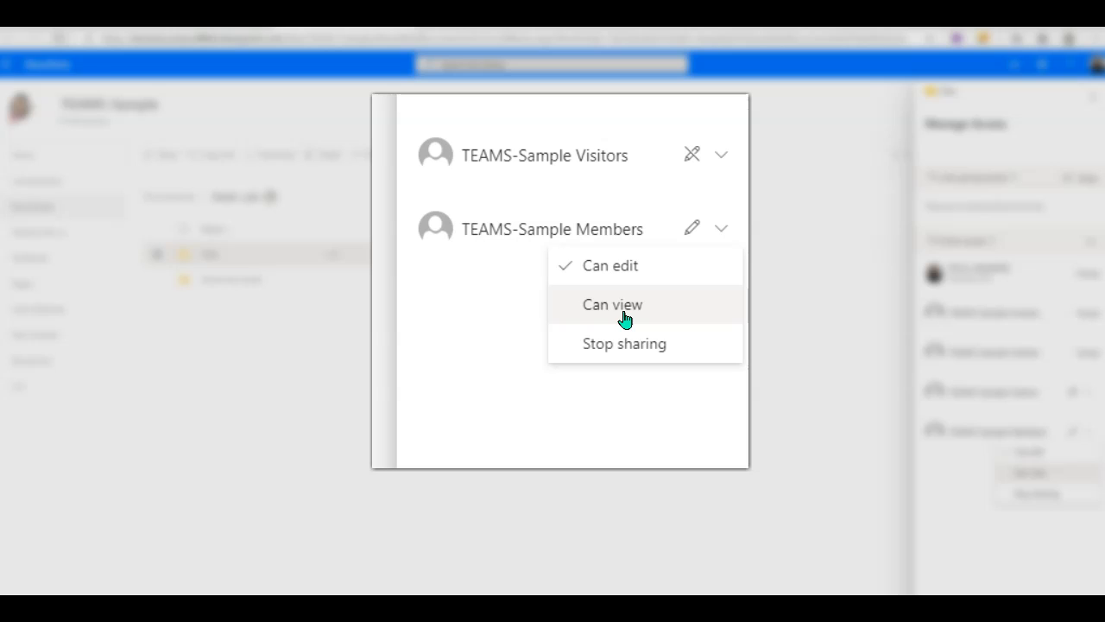
pyautogui.click(611, 304)
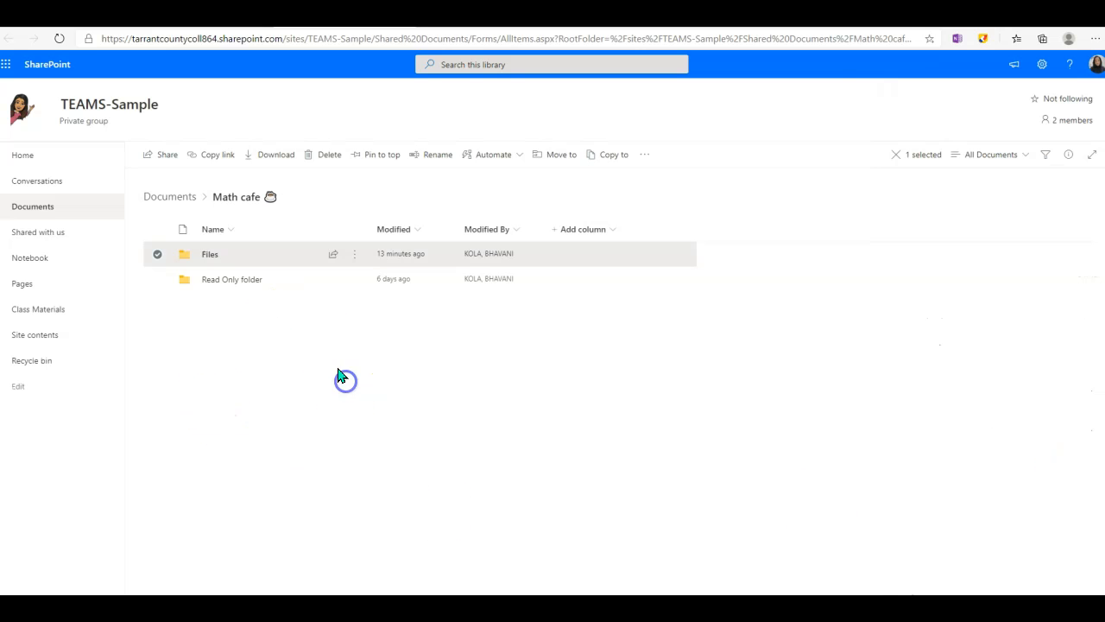
# Inside the Files folder, check the access settings of the Chapter 1 PDF.
pyautogui.click(211, 252)
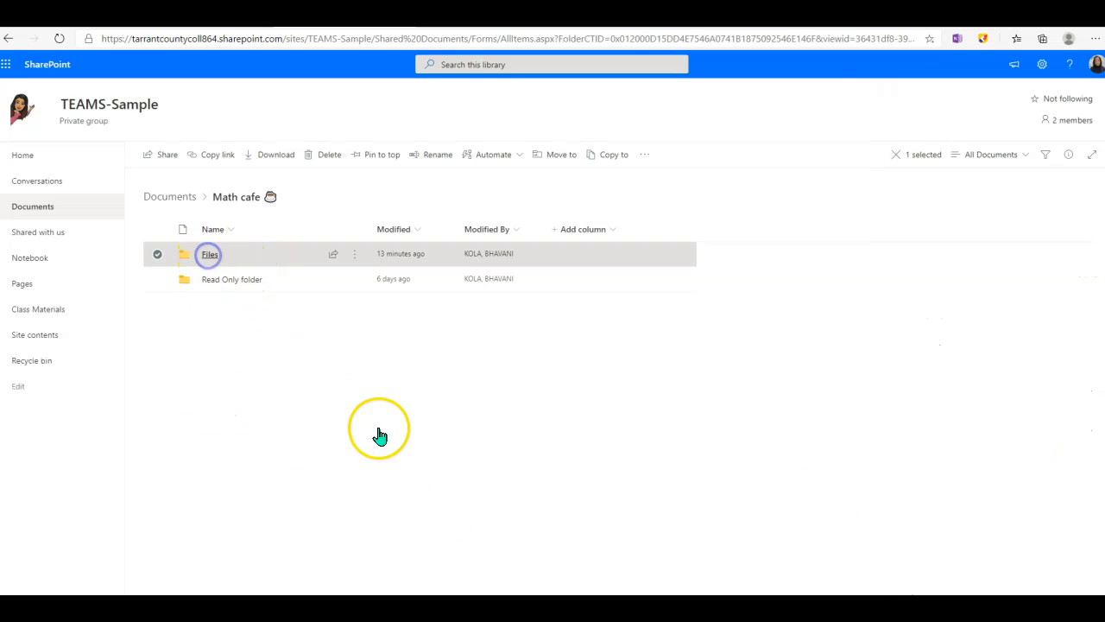
pyautogui.doubleClick(209, 253)
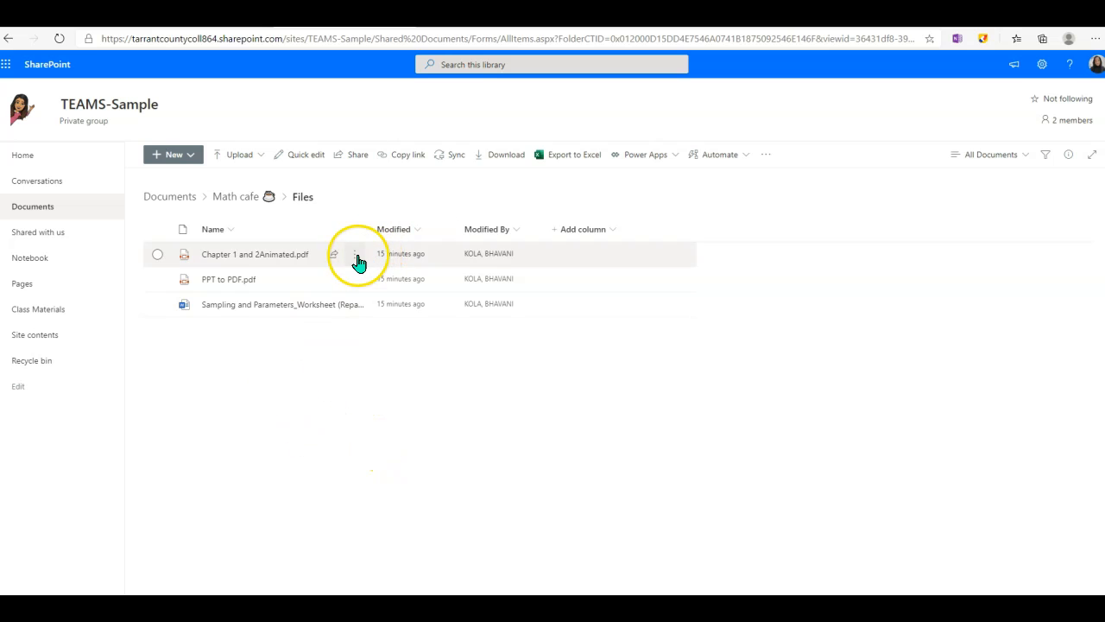
pyautogui.click(356, 254)
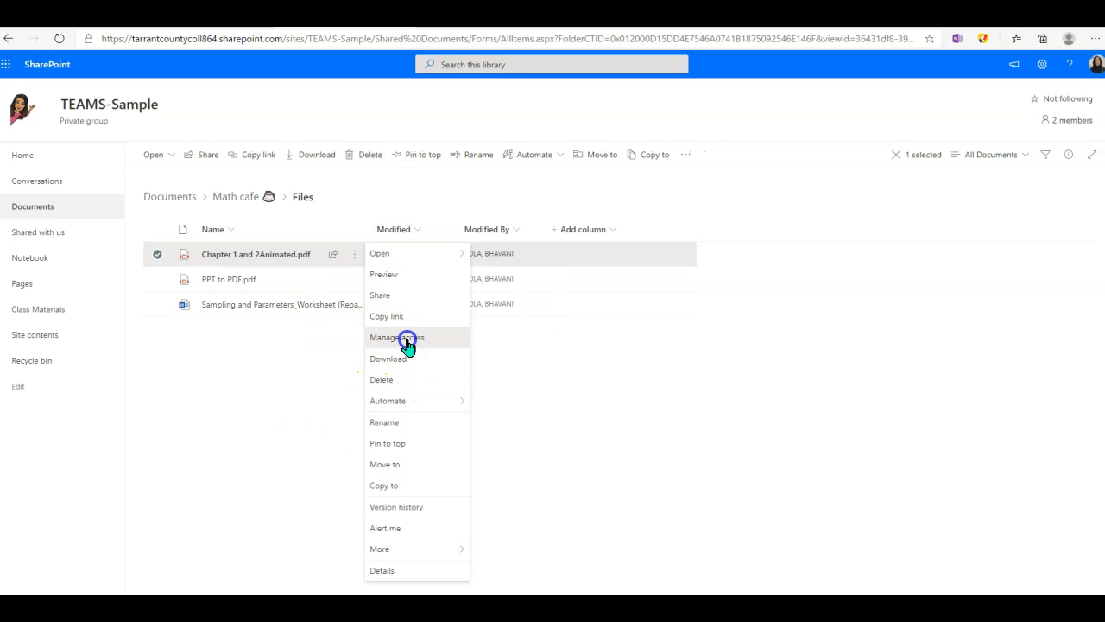
pyautogui.click(397, 337)
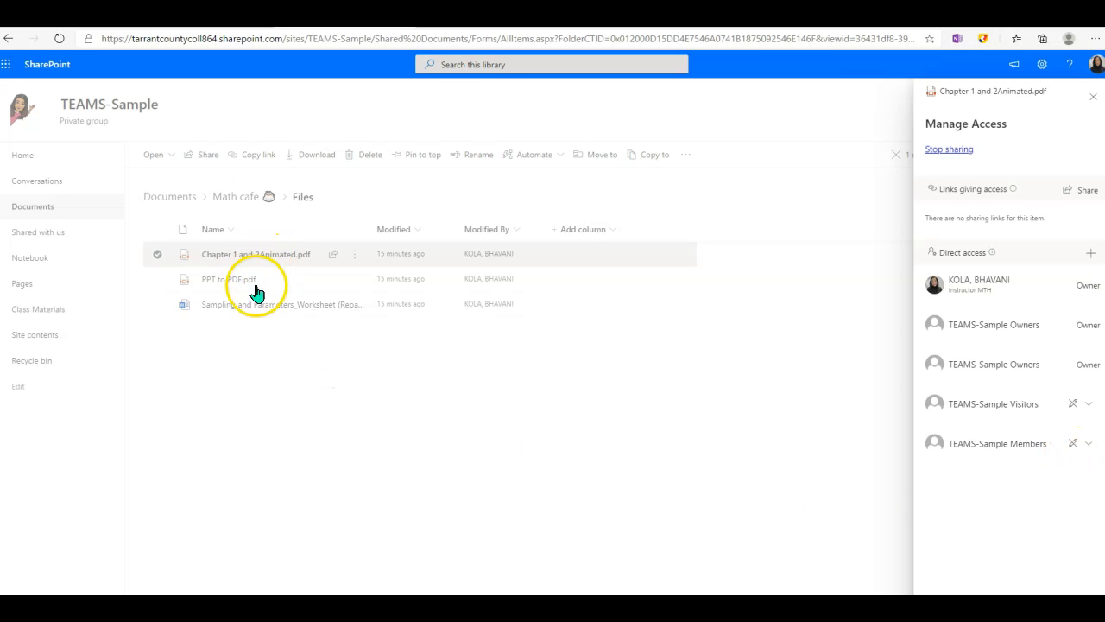
# Close the PDF's access pane and return to the Math cafe folder via the breadcrumb.
pyautogui.click(1093, 97)
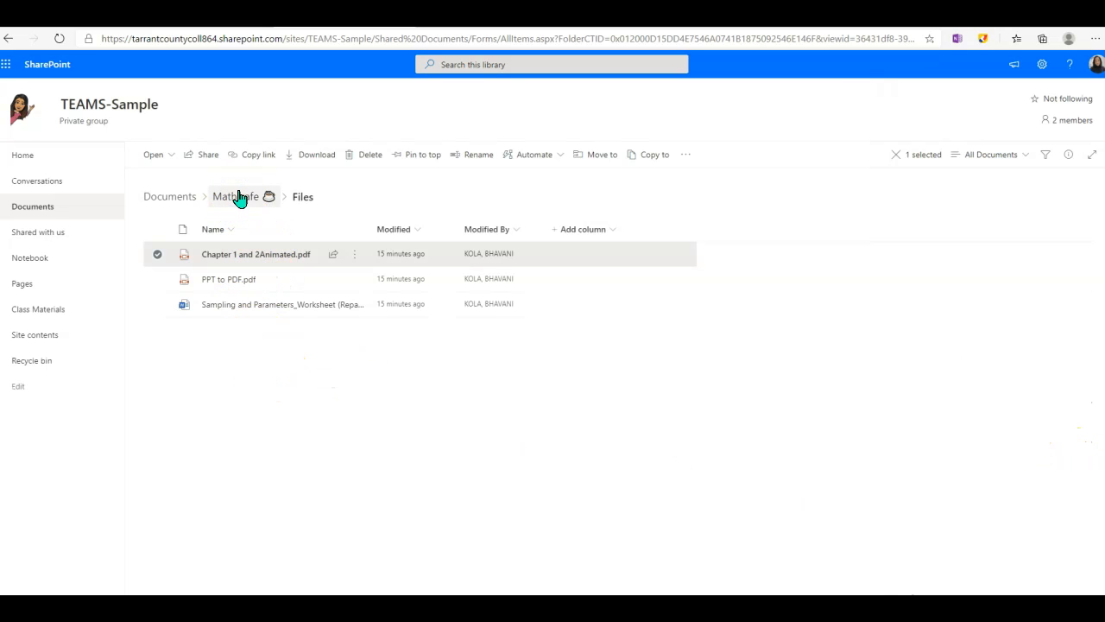
pyautogui.click(235, 197)
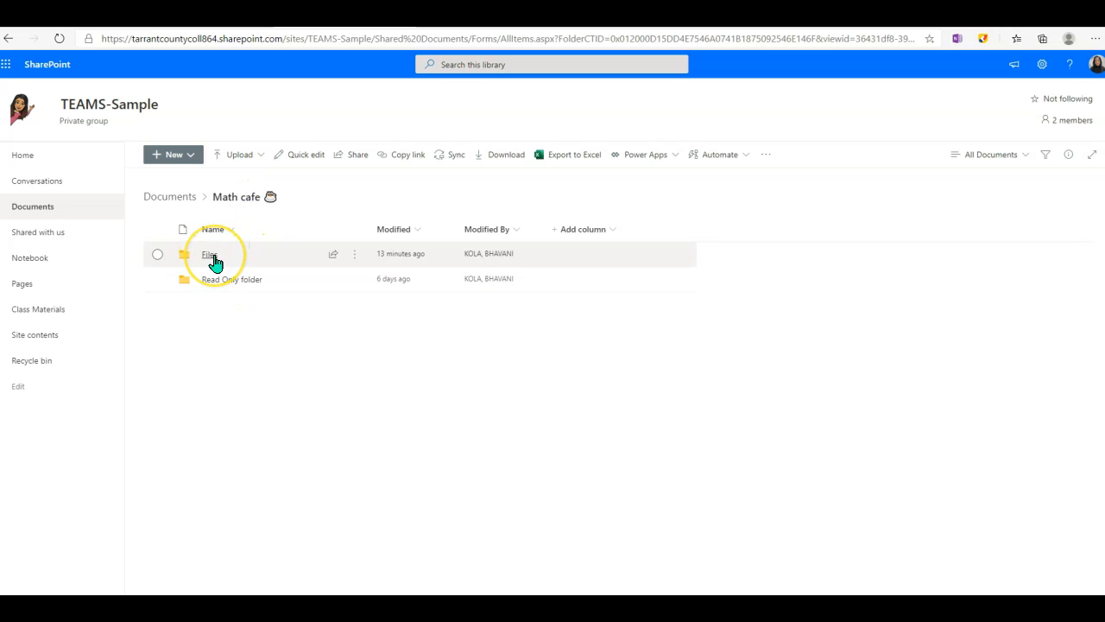
pyautogui.moveTo(211, 254)
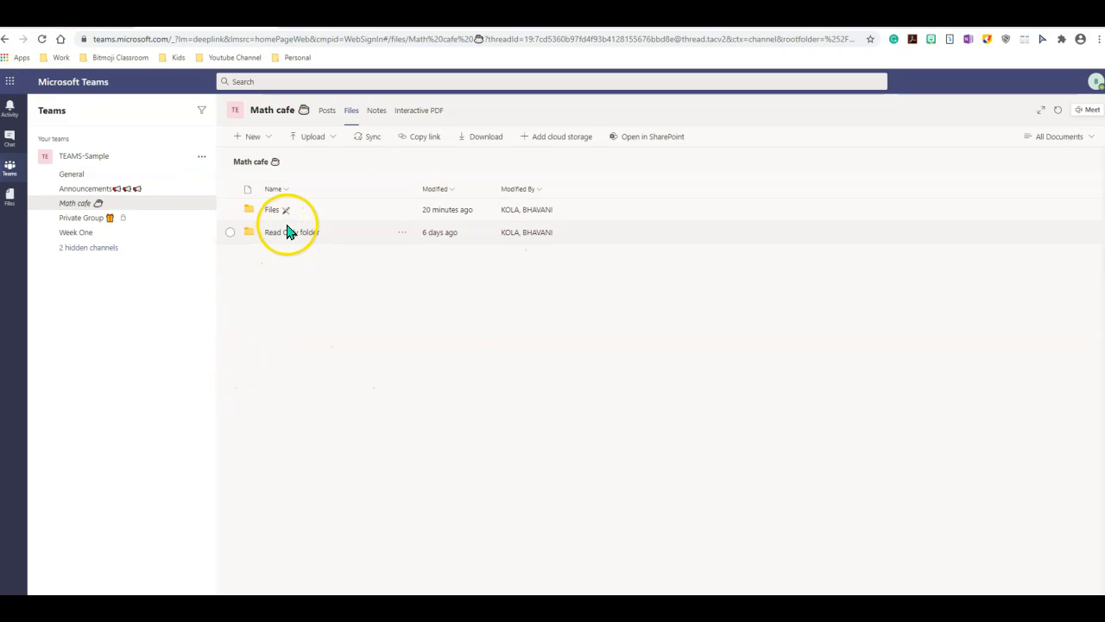
pyautogui.moveTo(286, 210)
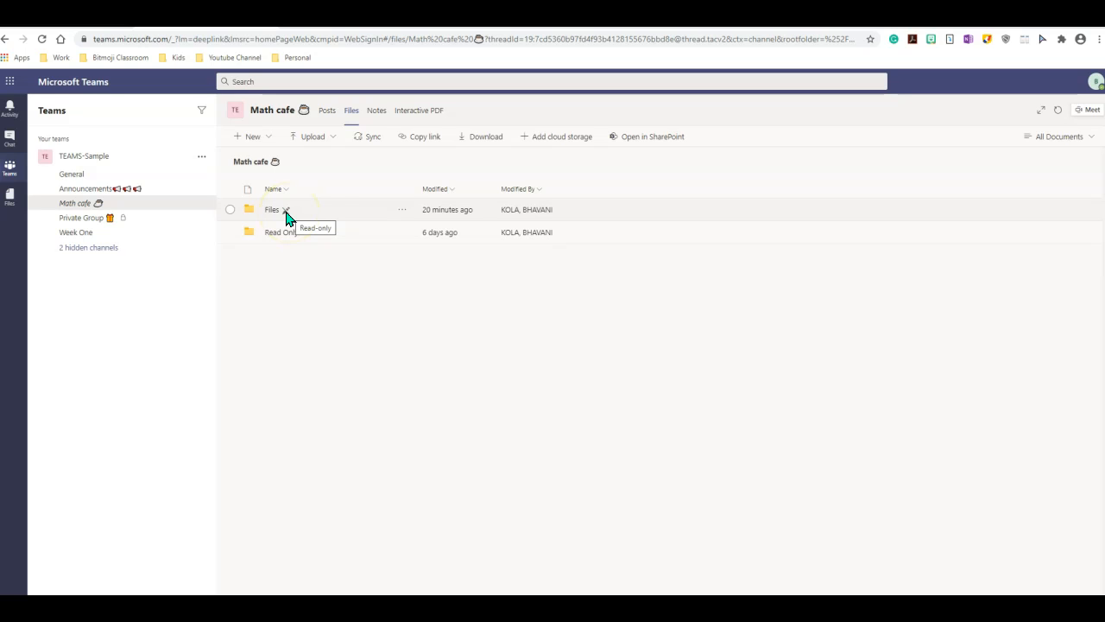
# View the Math cafe Files folder in the student's Teams, showing its three read-only documents.
pyautogui.click(273, 209)
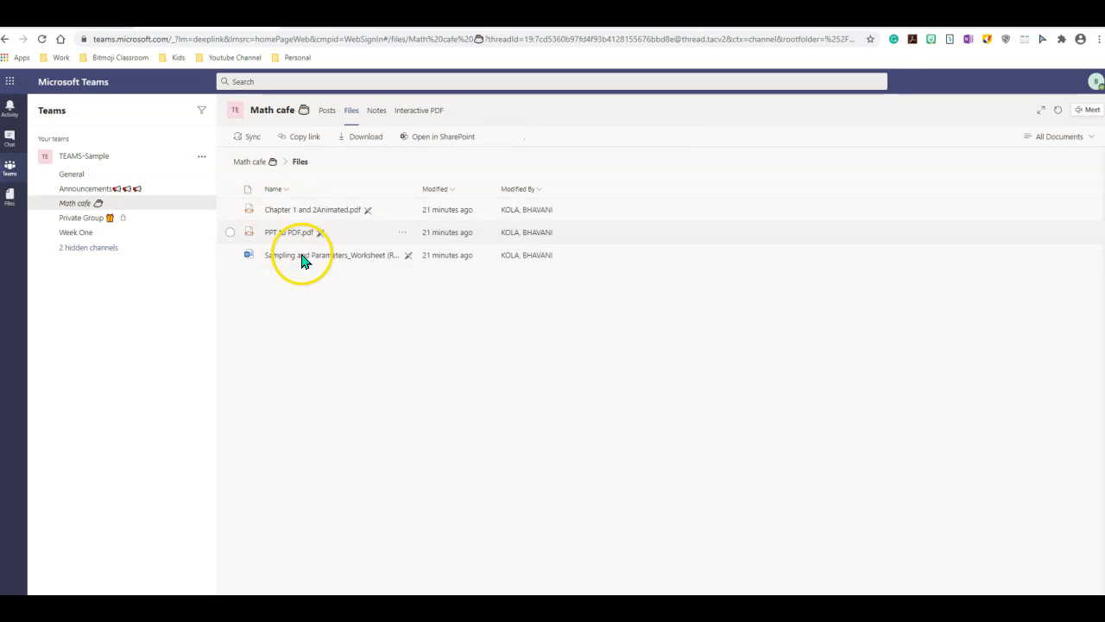
pyautogui.moveTo(456, 406)
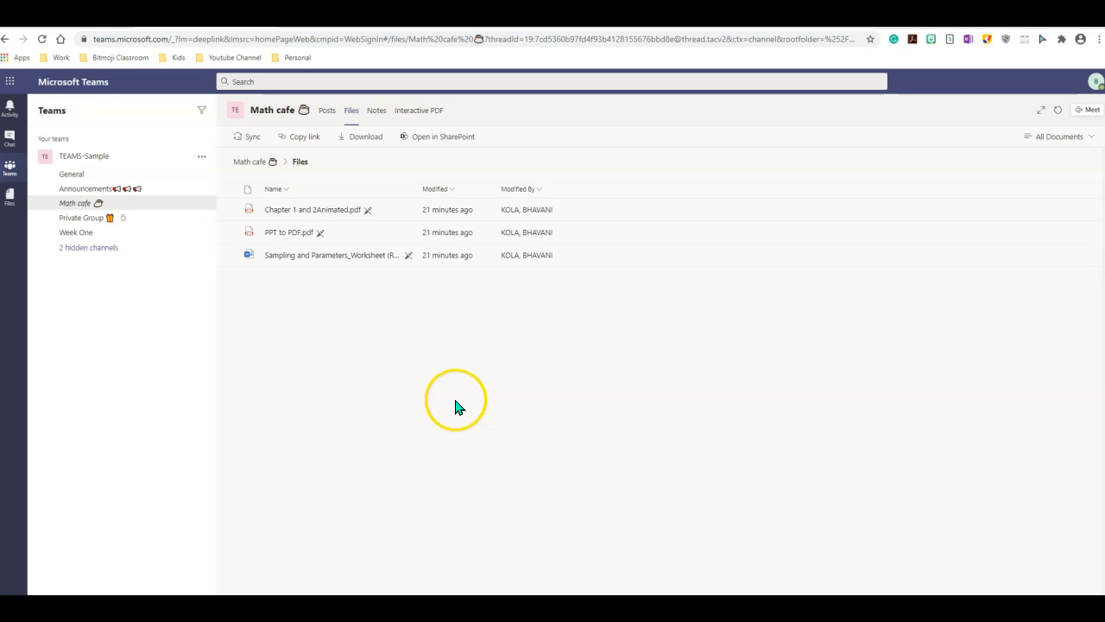
pyautogui.moveTo(447, 411)
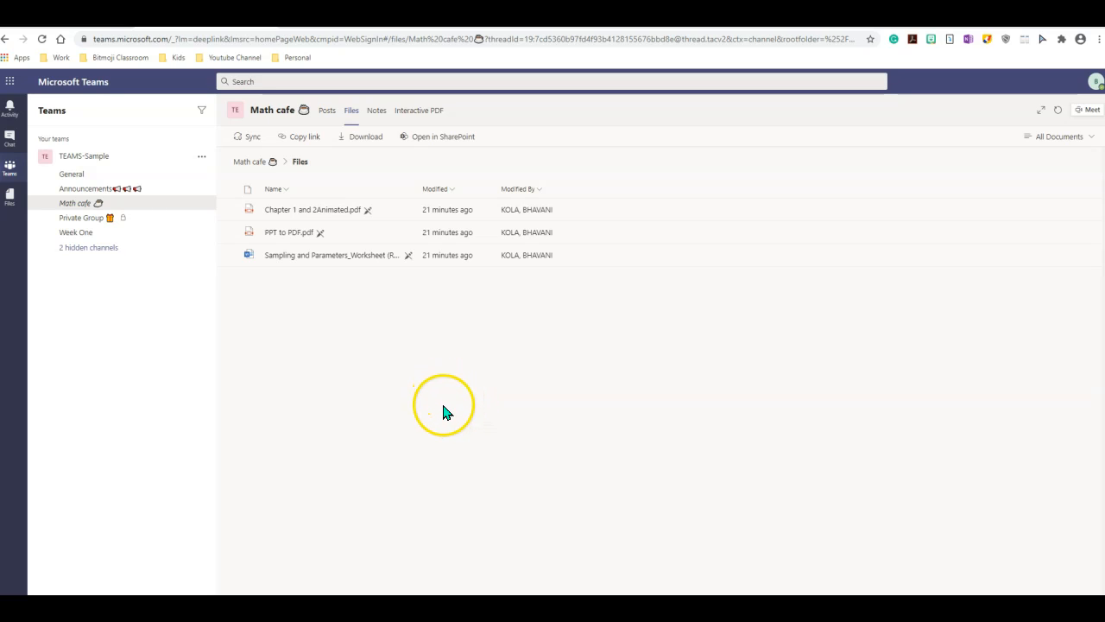
pyautogui.moveTo(440, 408)
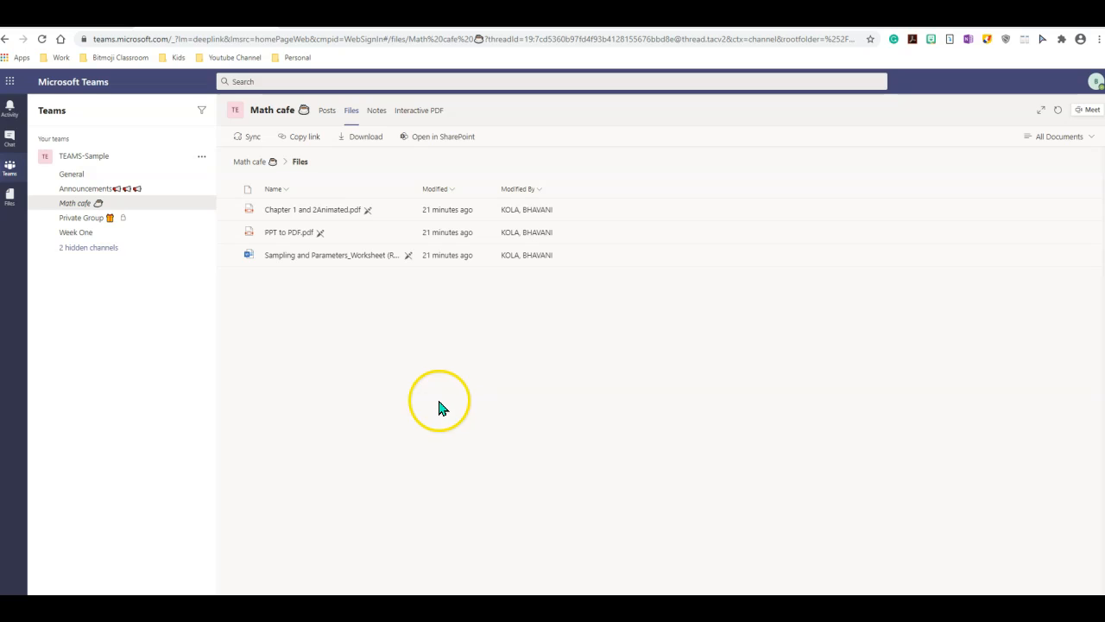
pyautogui.moveTo(372, 211)
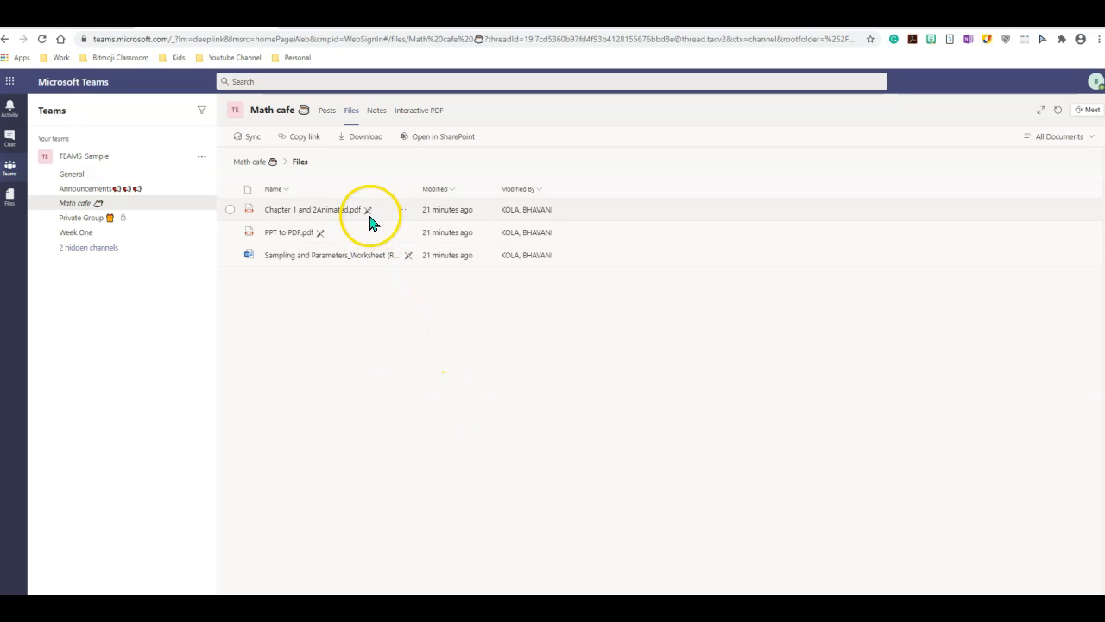
pyautogui.moveTo(367, 211)
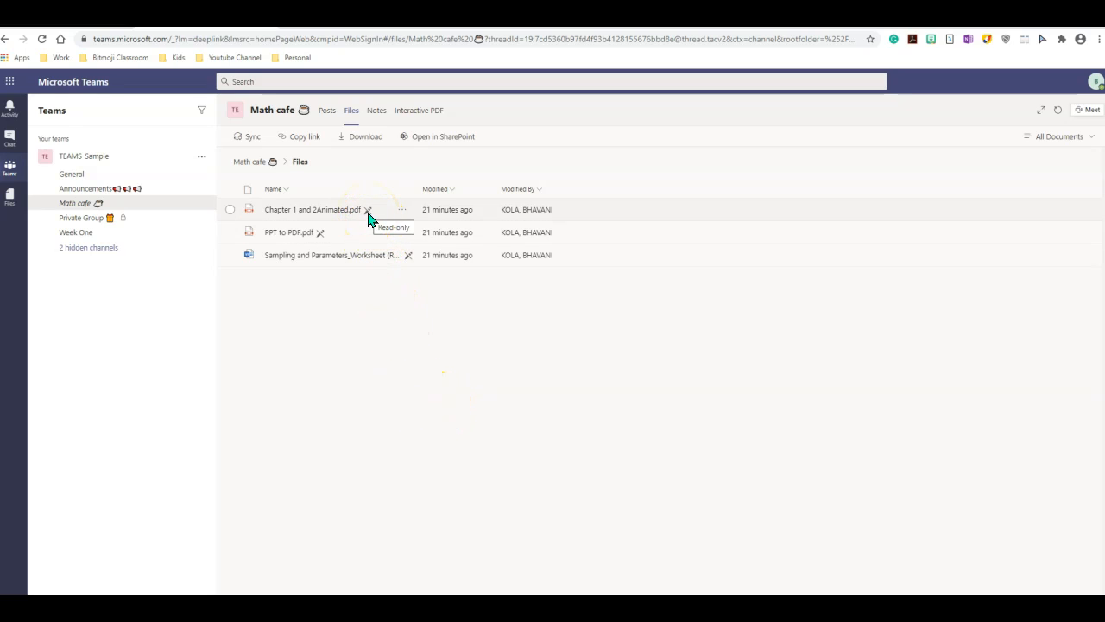
pyautogui.moveTo(325, 238)
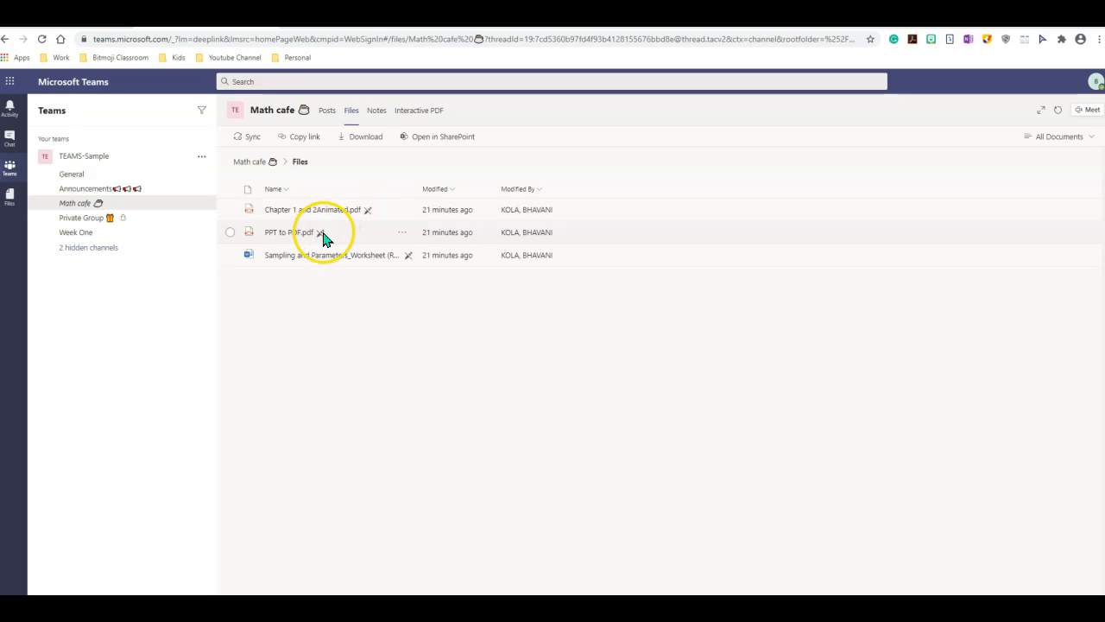
pyautogui.moveTo(383, 291)
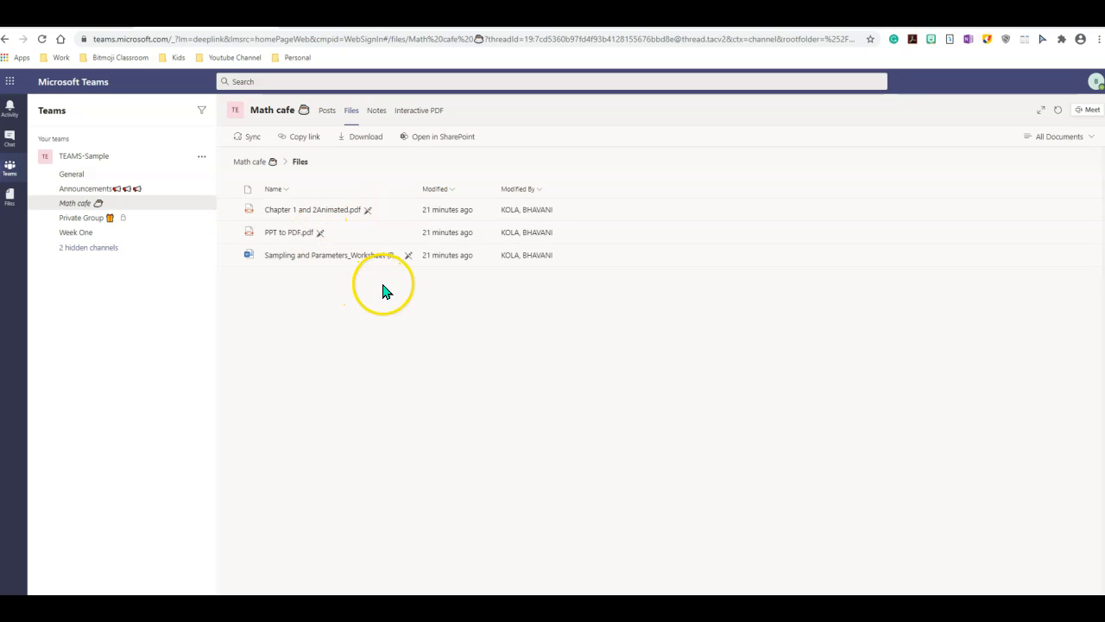
pyautogui.moveTo(397, 263)
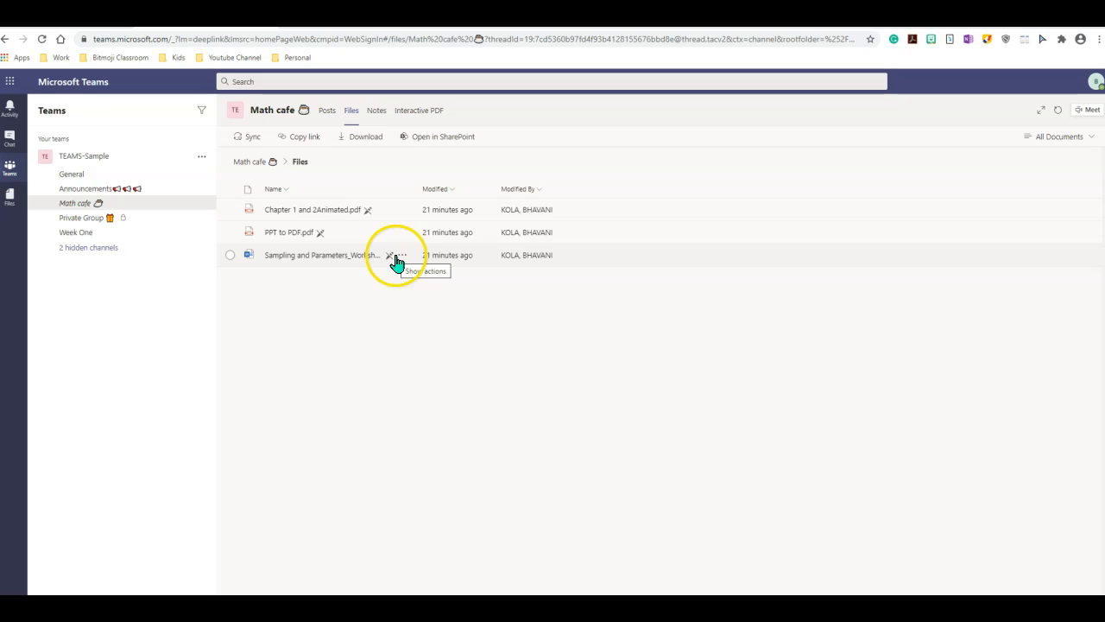
pyautogui.moveTo(474, 386)
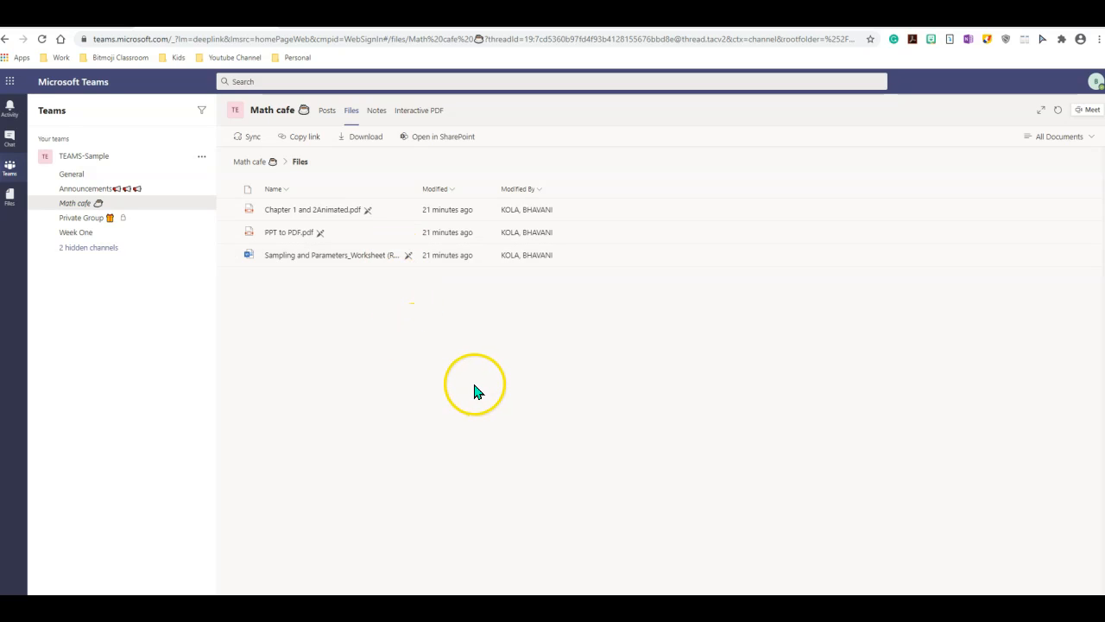
pyautogui.moveTo(475, 387)
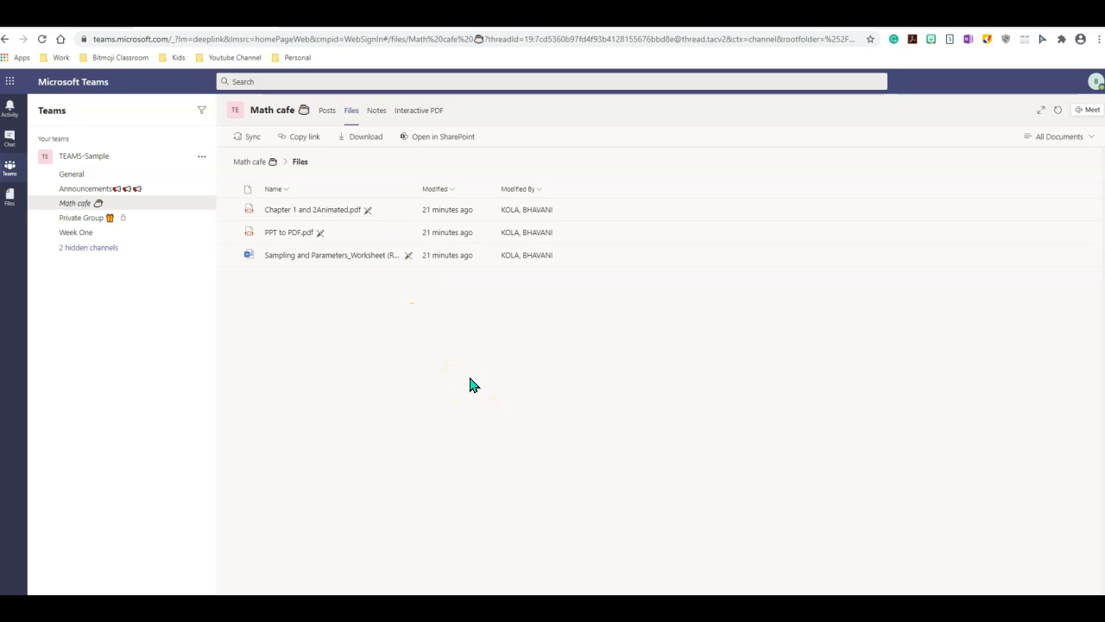
pyautogui.moveTo(466, 383)
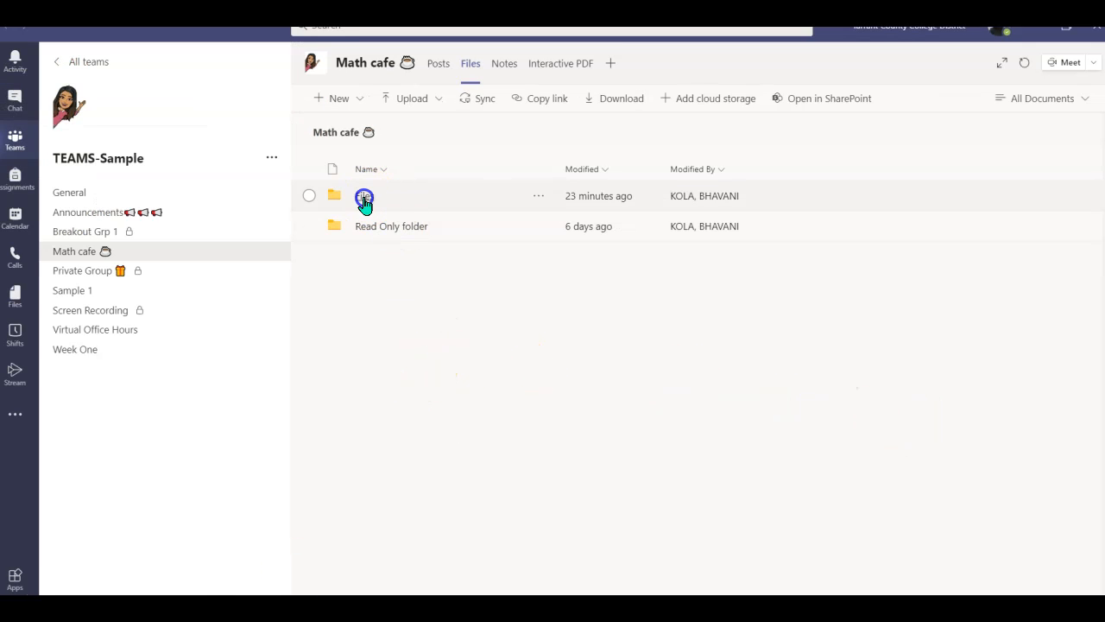
# From the Files folder, send the Sampling and Parameters worksheet's location to SharePoint via its actions menu.
pyautogui.doubleClick(363, 197)
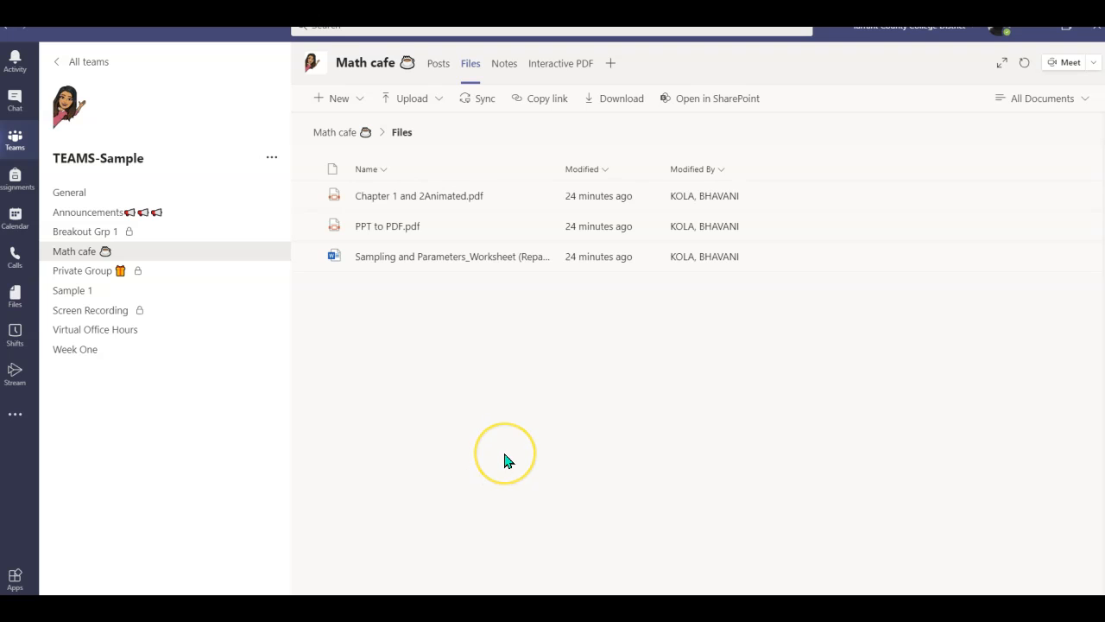
pyautogui.moveTo(483, 256)
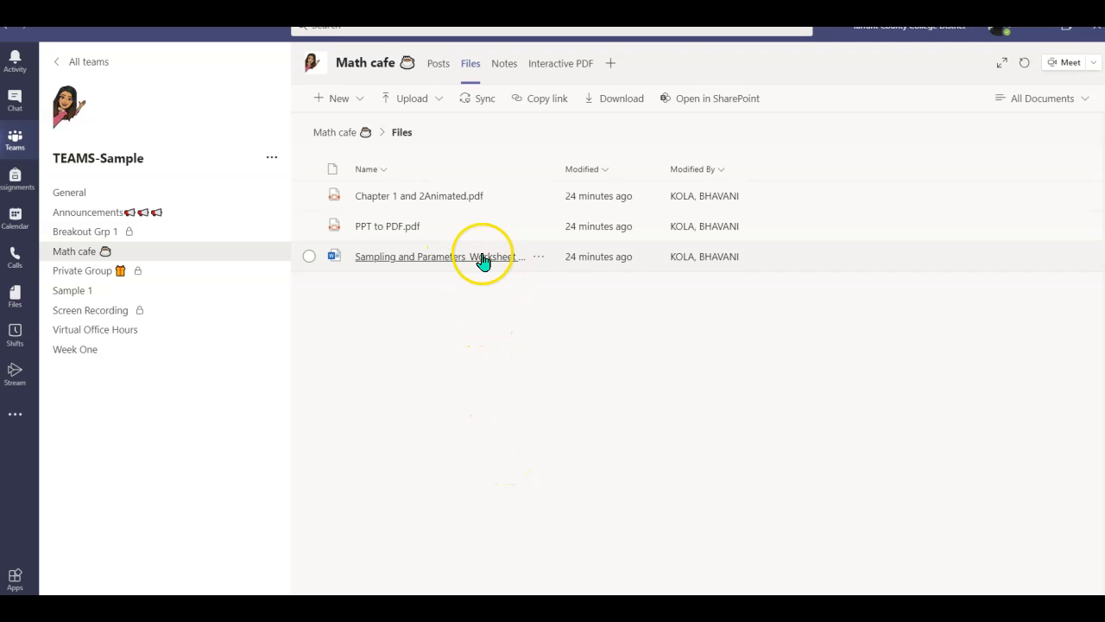
pyautogui.moveTo(490, 255)
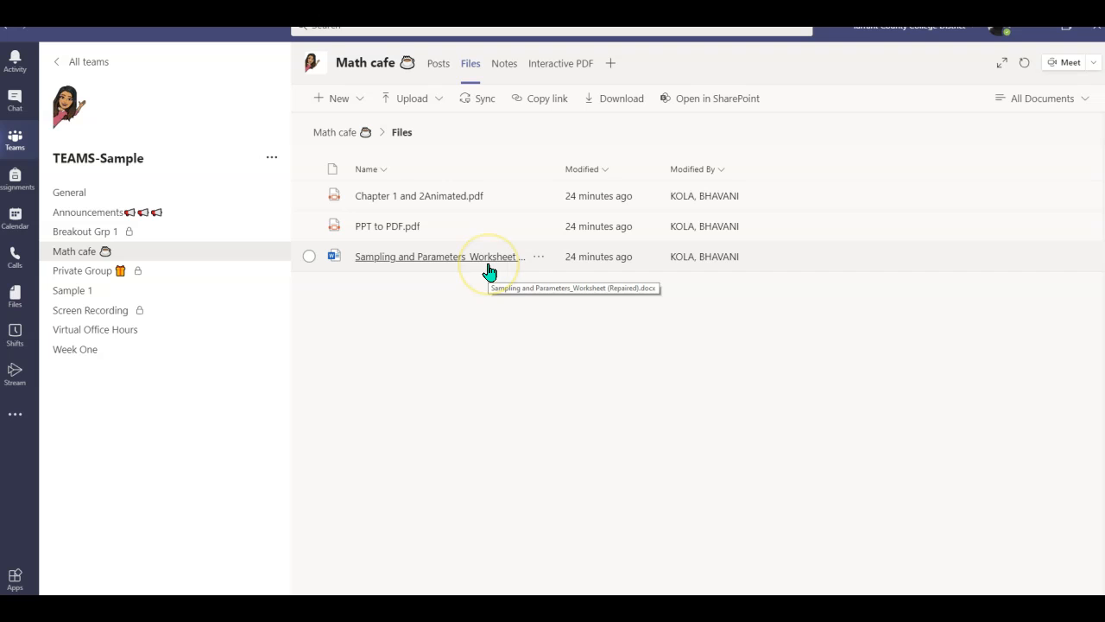
pyautogui.moveTo(732, 103)
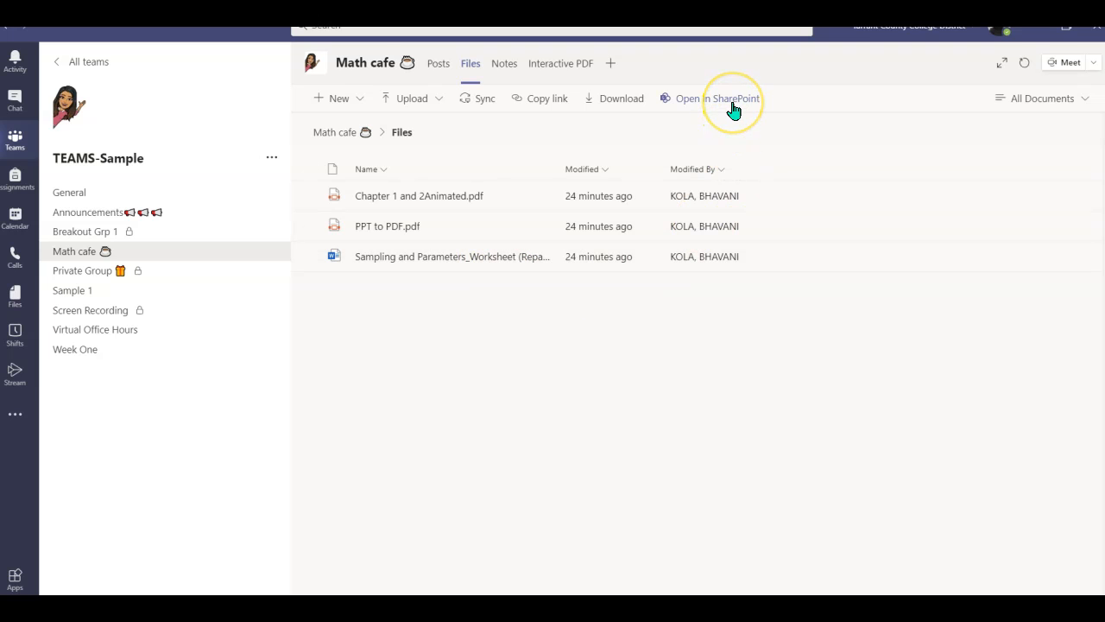
pyautogui.moveTo(733, 104)
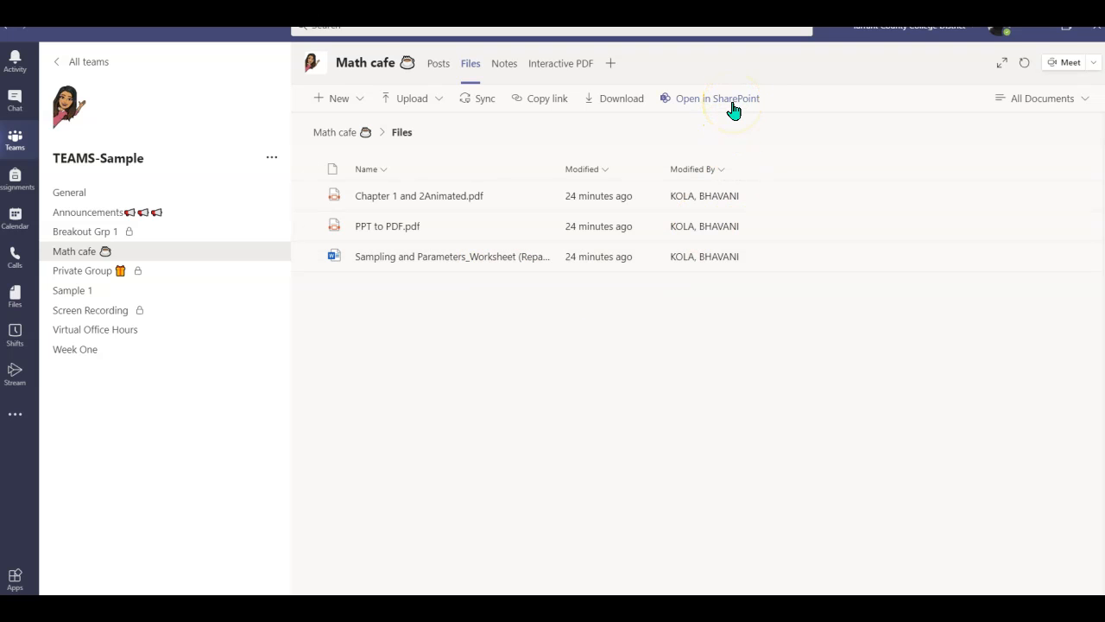
pyautogui.click(544, 256)
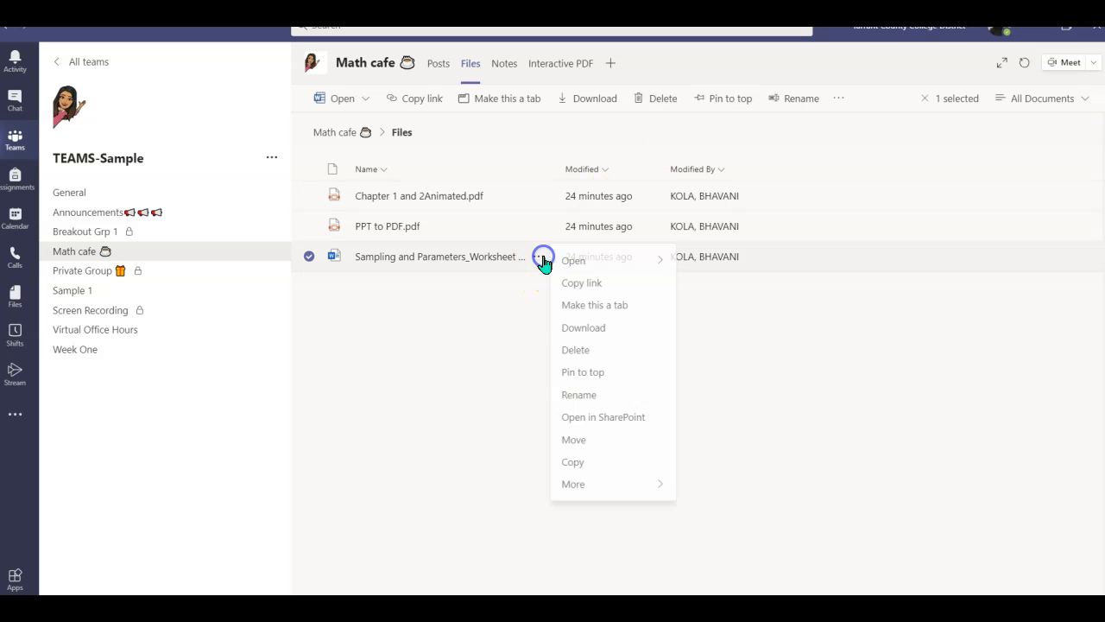
pyautogui.moveTo(602, 417)
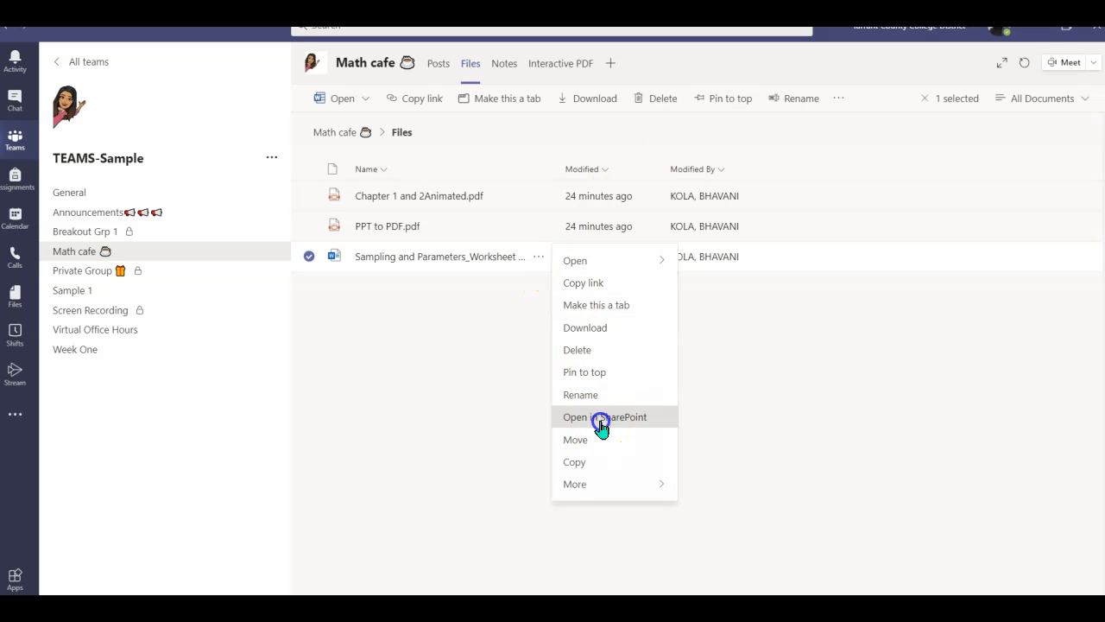
pyautogui.click(604, 417)
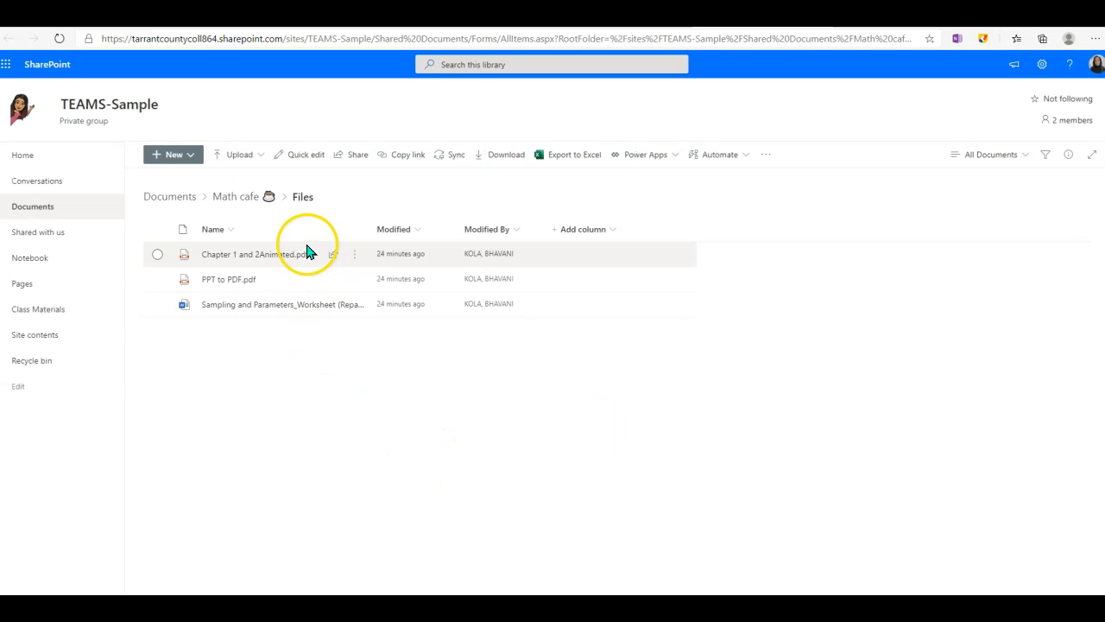
pyautogui.moveTo(325, 279)
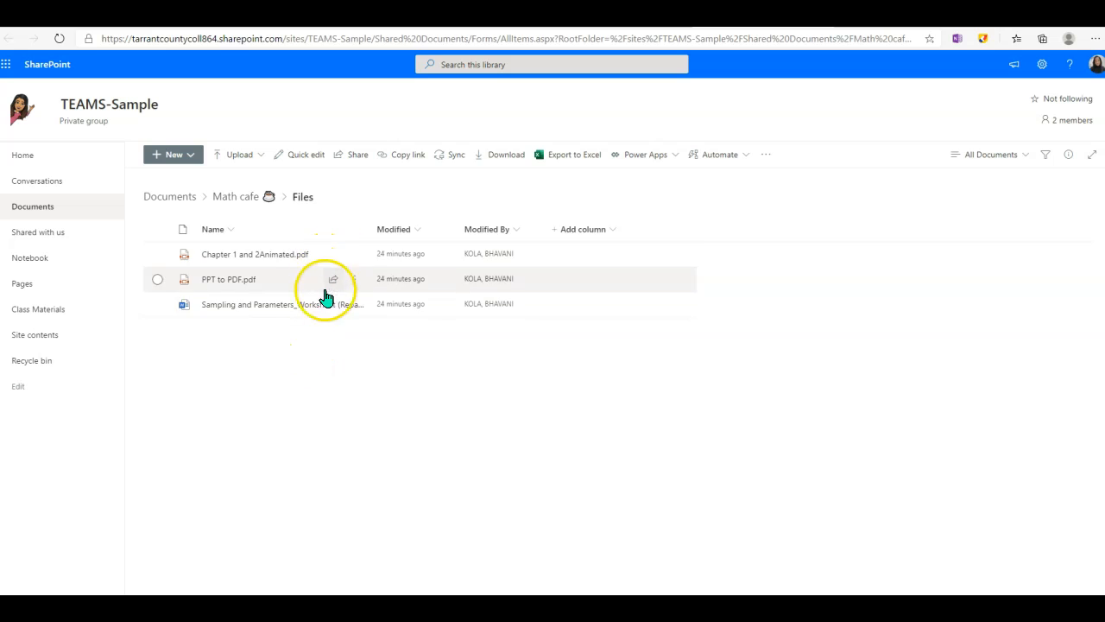
pyautogui.moveTo(346, 349)
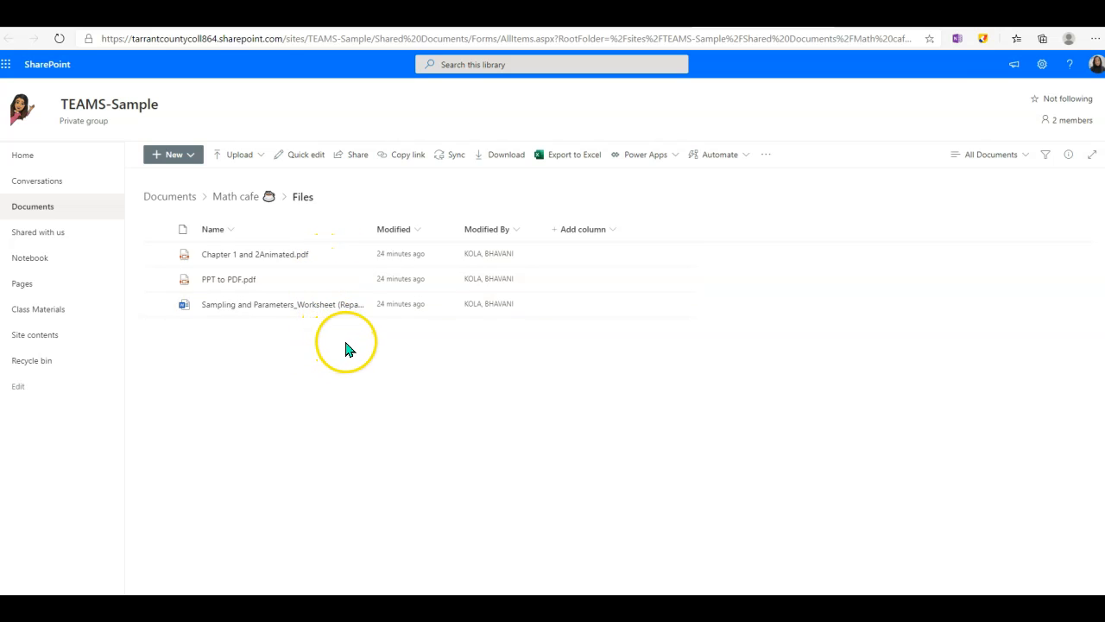
pyautogui.moveTo(314, 342)
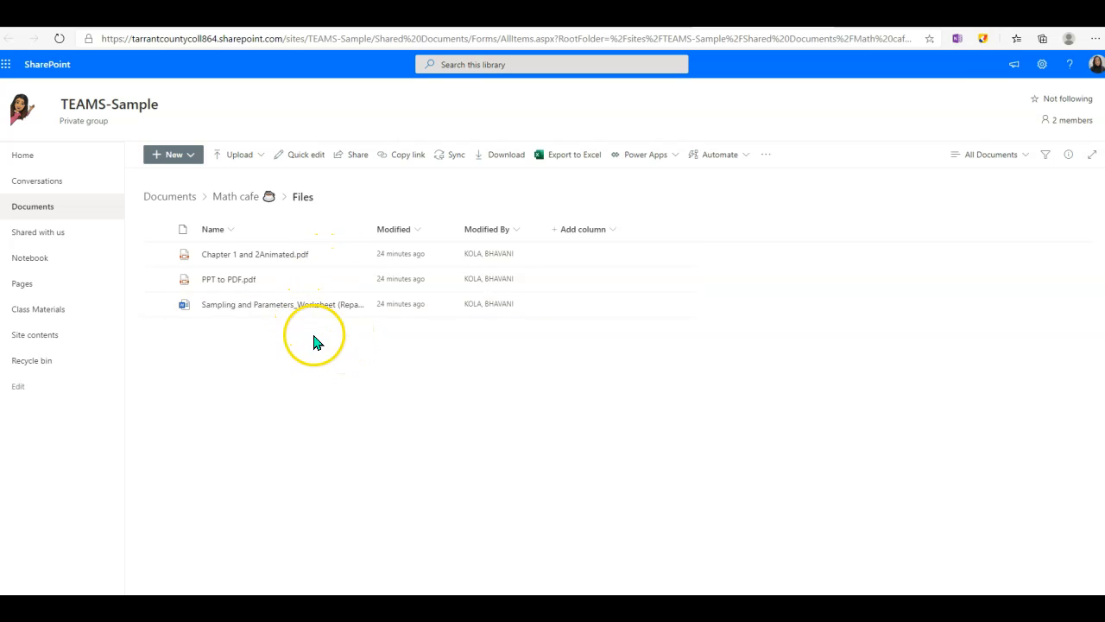
# Bring up Manage access for the Sampling and Parameters worksheet in SharePoint.
pyautogui.click(354, 304)
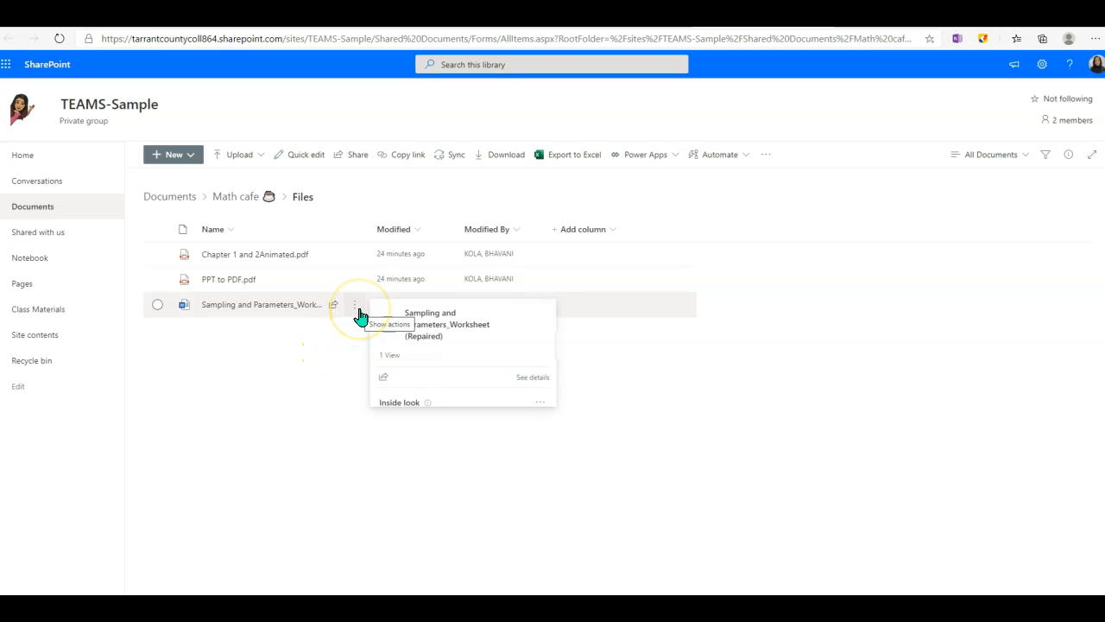
pyautogui.click(398, 400)
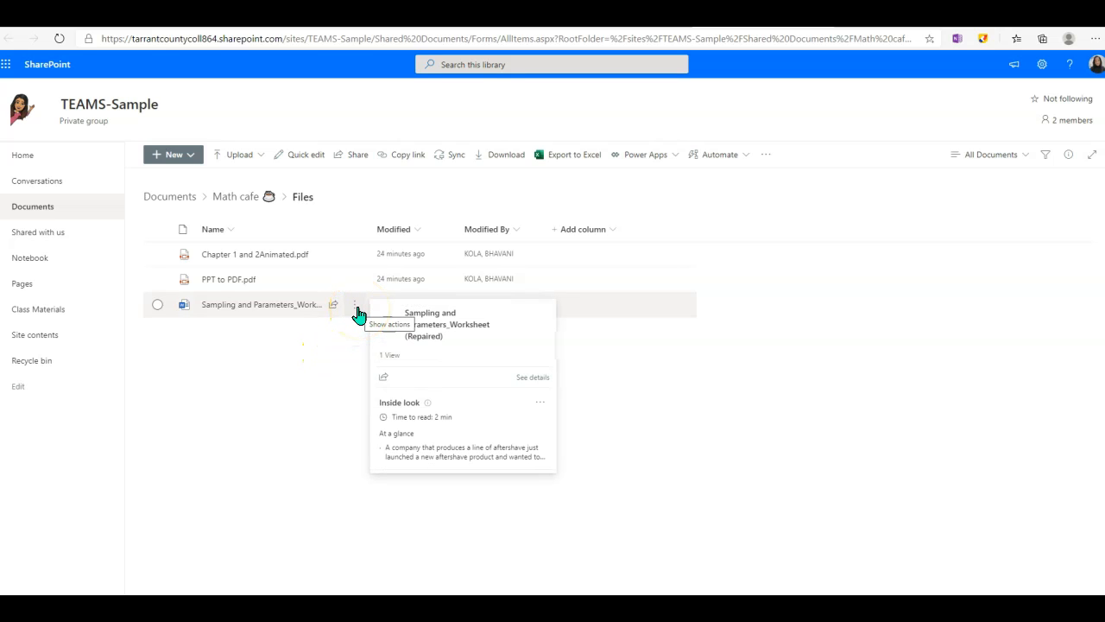
pyautogui.click(355, 304)
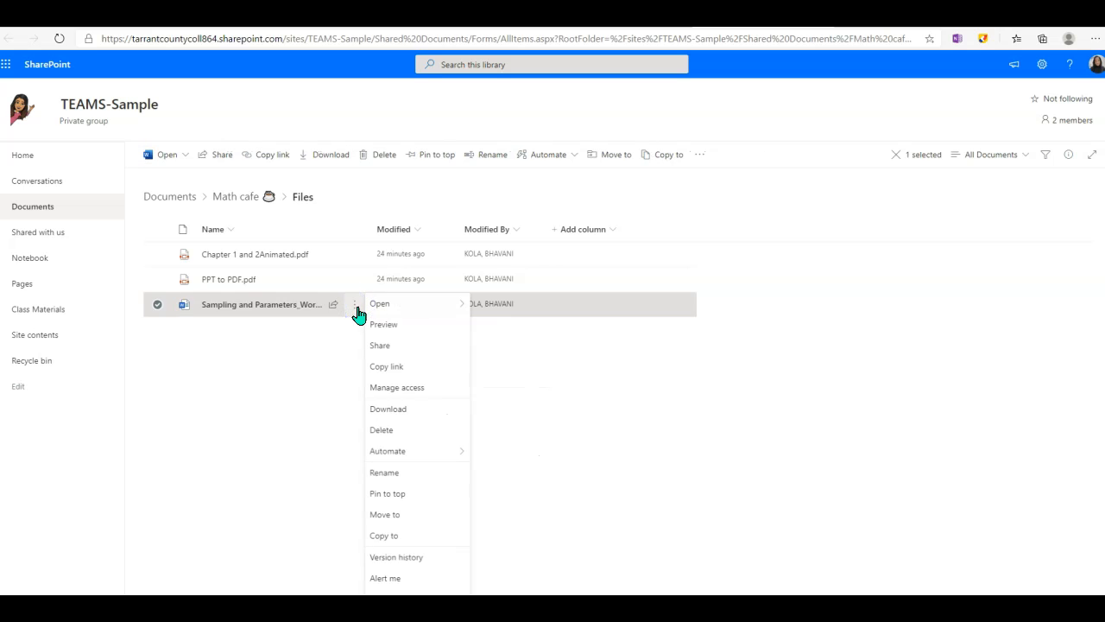
pyautogui.moveTo(387, 397)
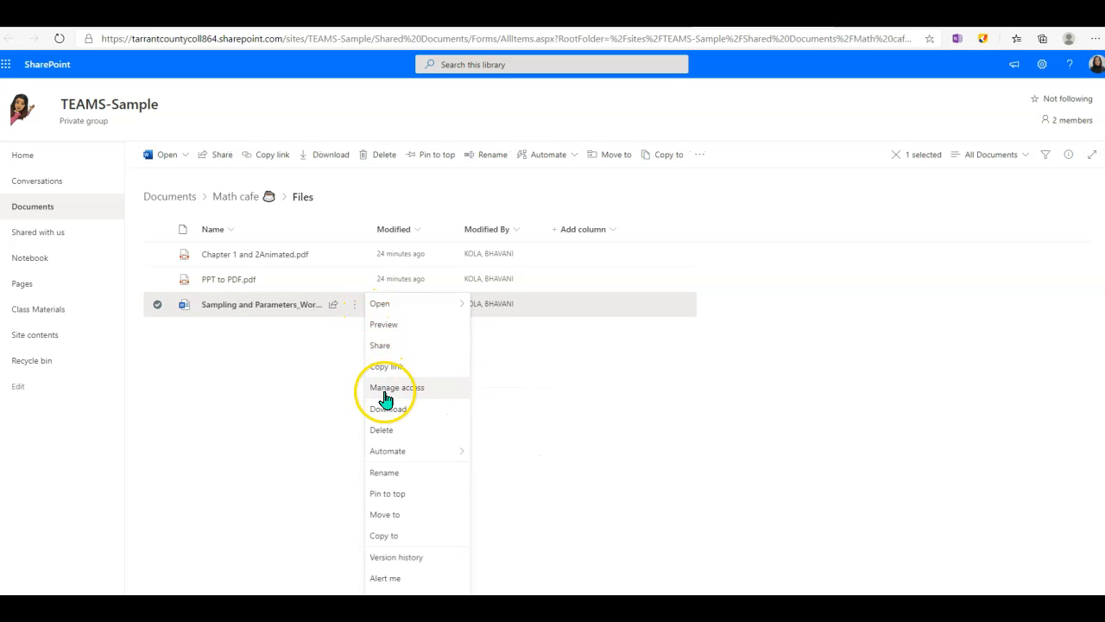
pyautogui.click(398, 386)
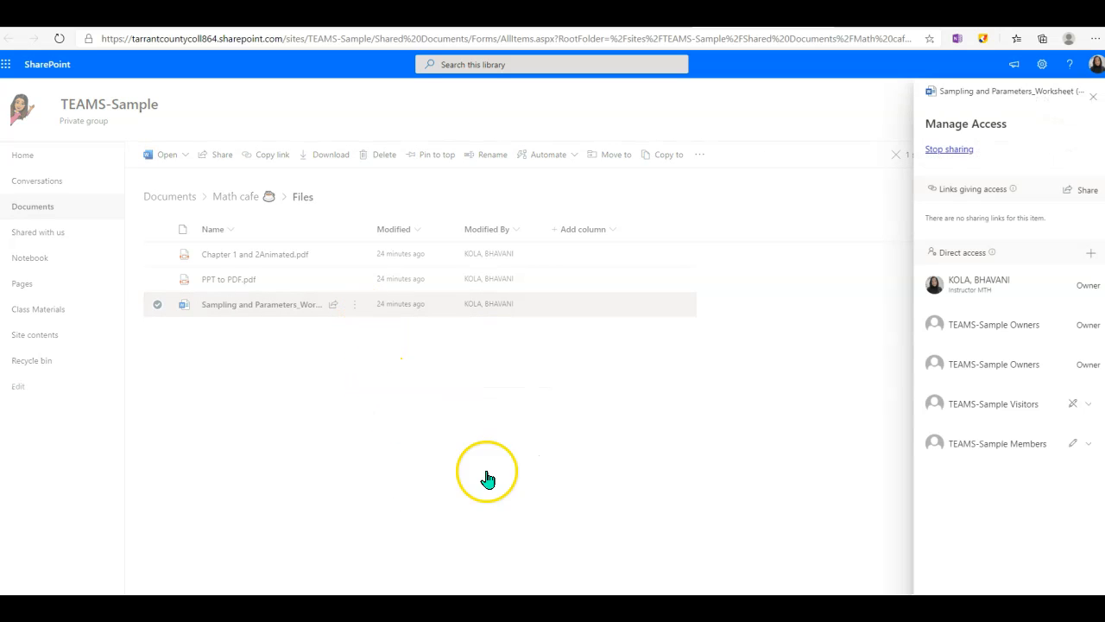
pyautogui.moveTo(1074, 462)
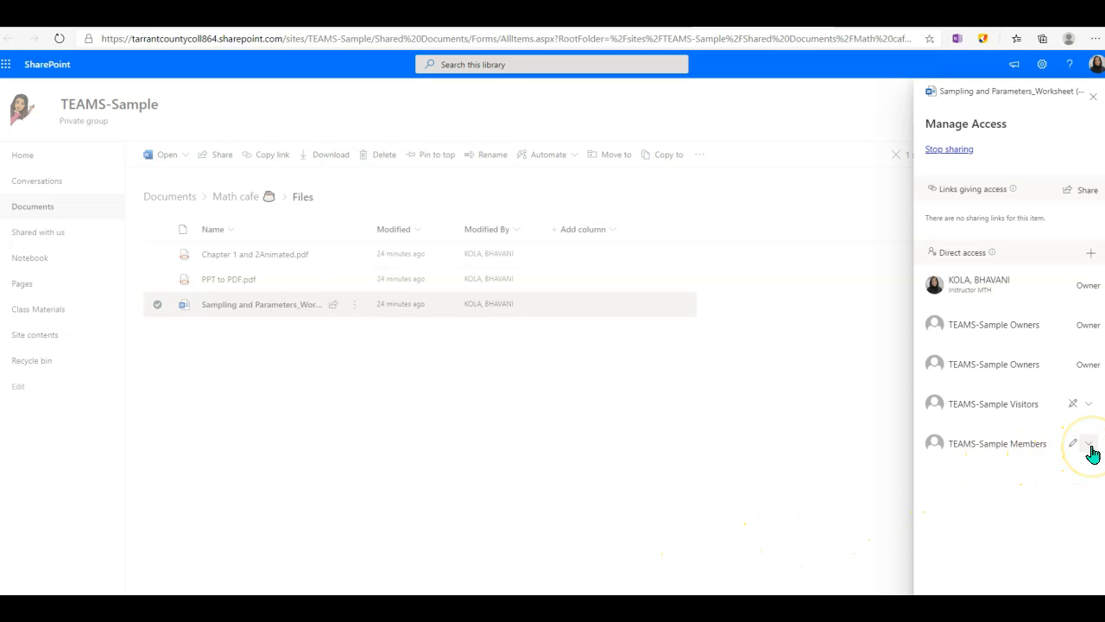
# Change TEAMS-Sample Members on the worksheet from Can edit to Can view.
pyautogui.click(1088, 442)
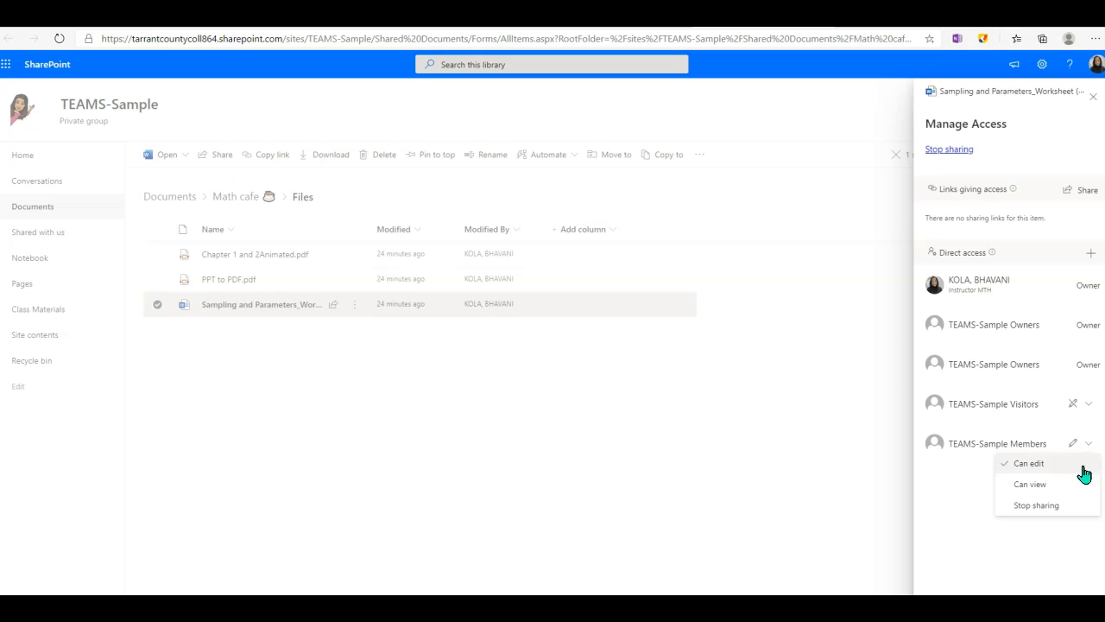
pyautogui.moveTo(1061, 484)
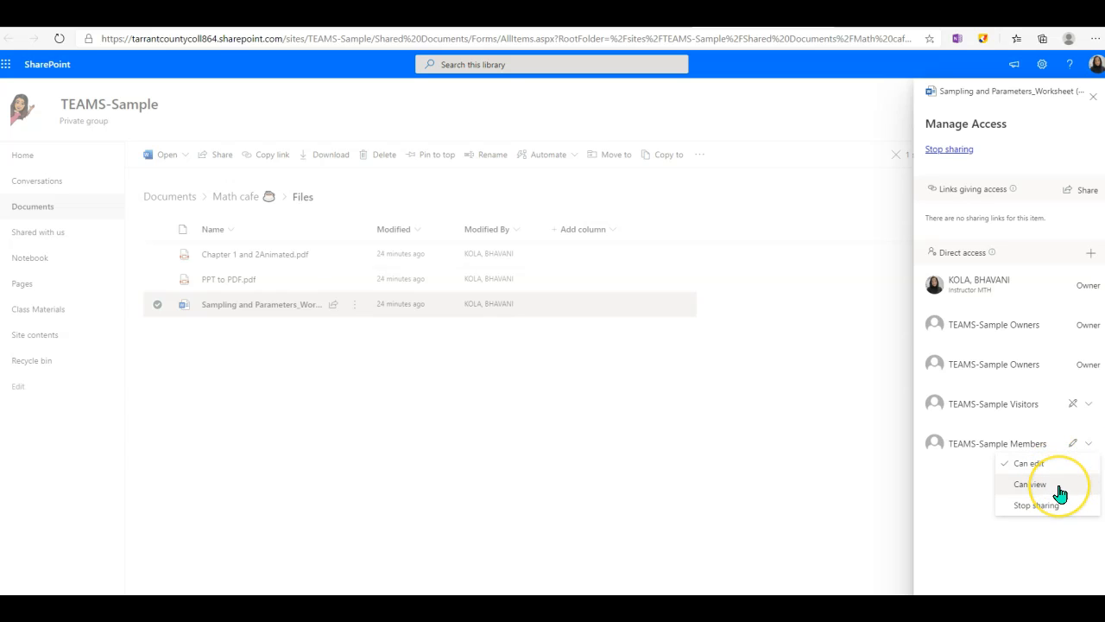
pyautogui.click(1029, 484)
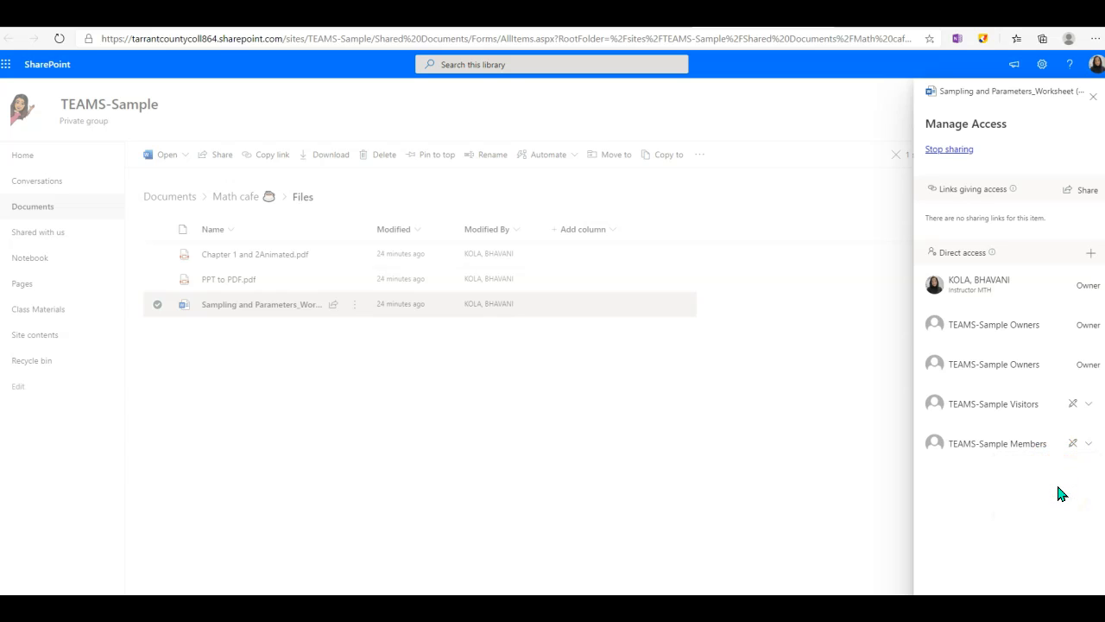
pyautogui.moveTo(1085, 463)
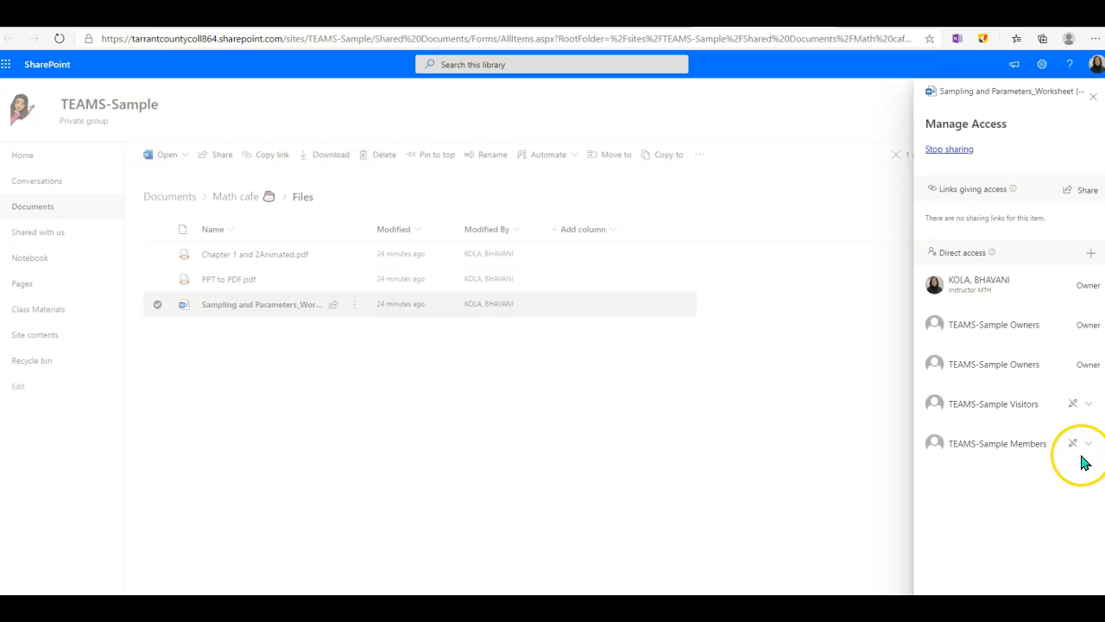
pyautogui.moveTo(728, 480)
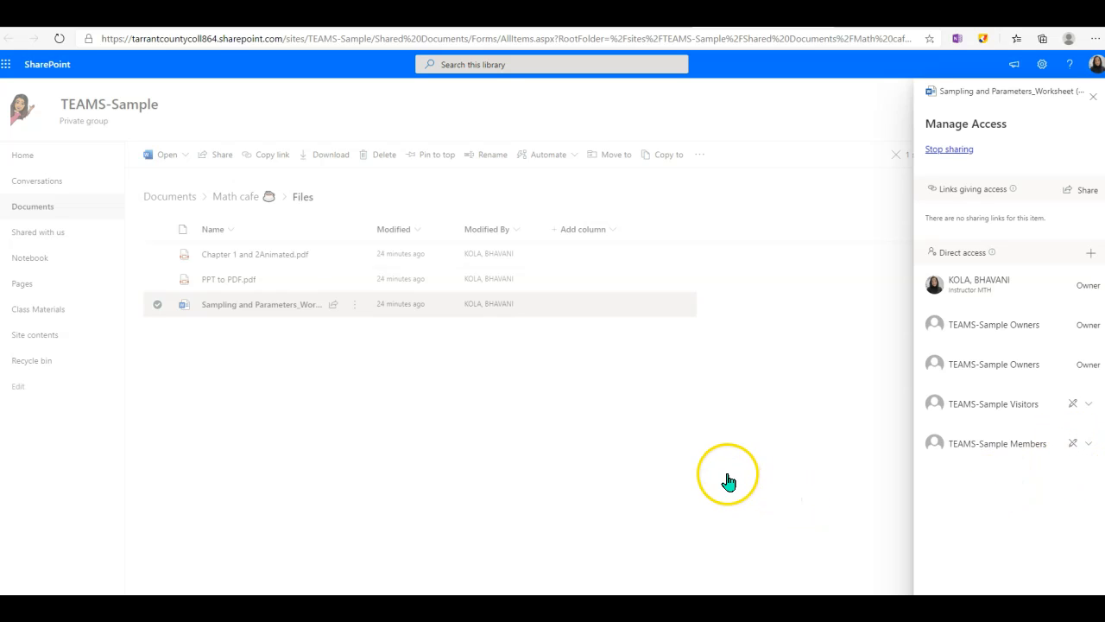
pyautogui.moveTo(535, 456)
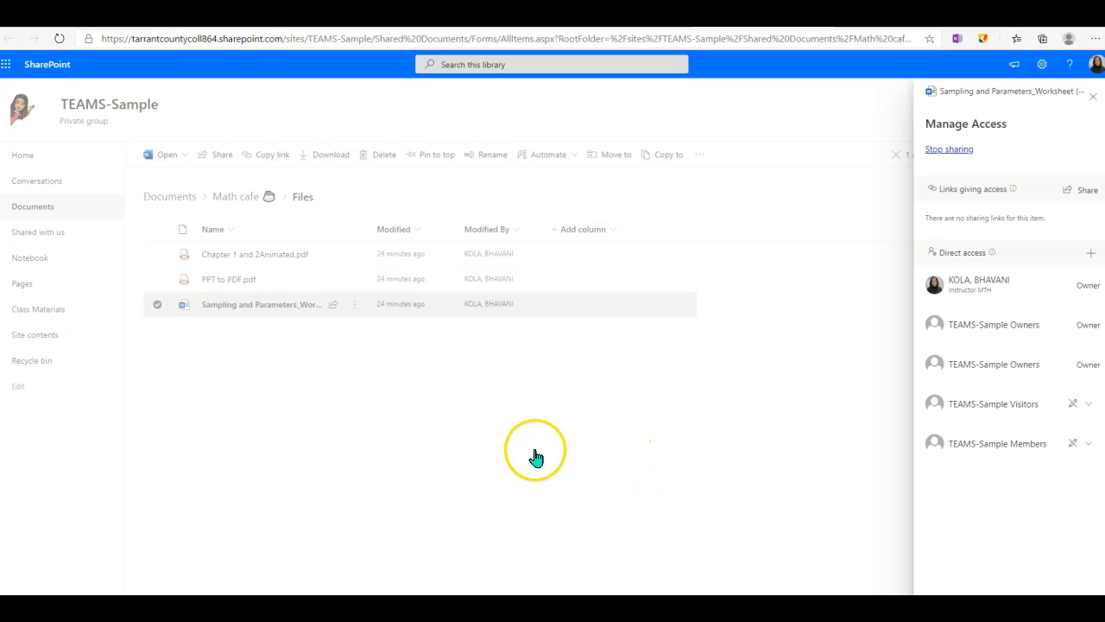
pyautogui.moveTo(333, 445)
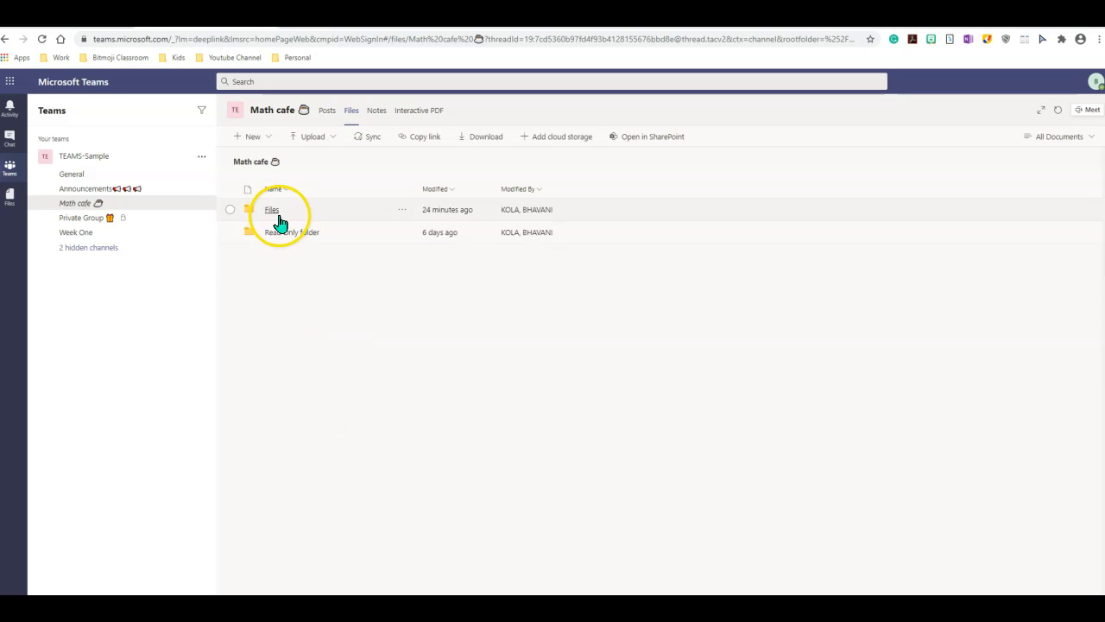
# View the Math cafe Files folder in Teams to confirm the worksheet shows as read-only.
pyautogui.click(272, 214)
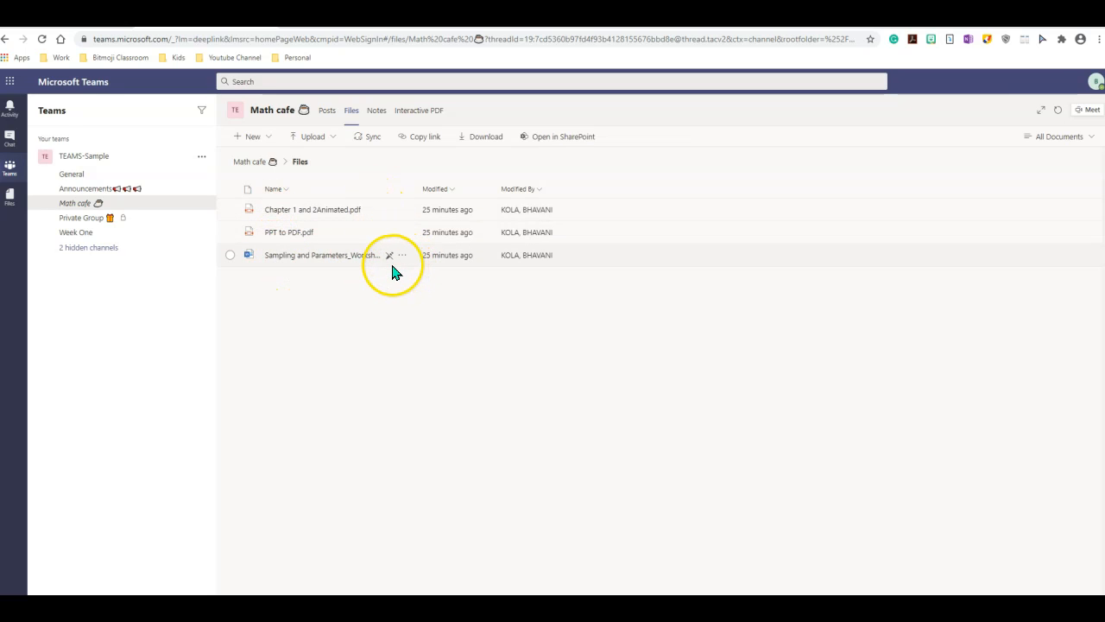
pyautogui.moveTo(387, 304)
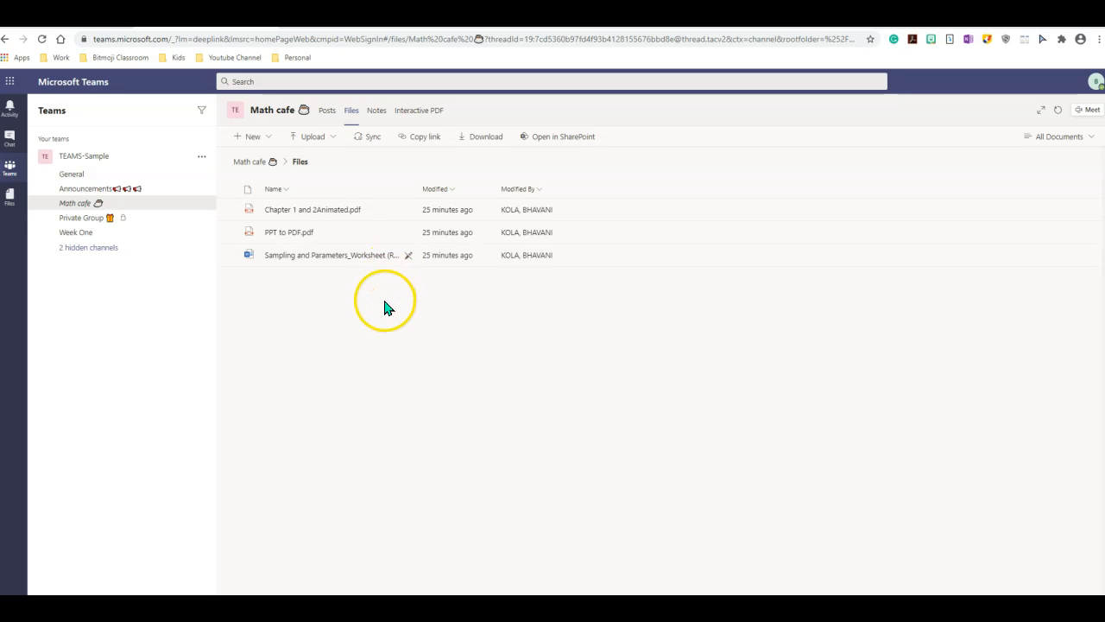
pyautogui.moveTo(383, 313)
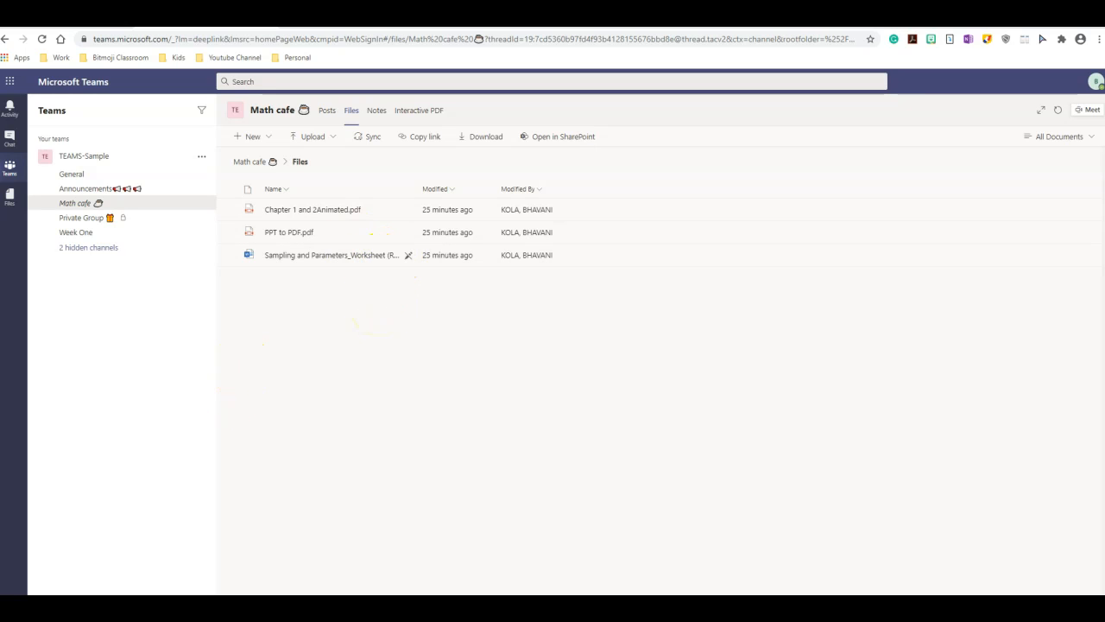
# Back on the SharePoint page, return to the Math cafe level listing Files and Read Only folders.
pyautogui.click(563, 136)
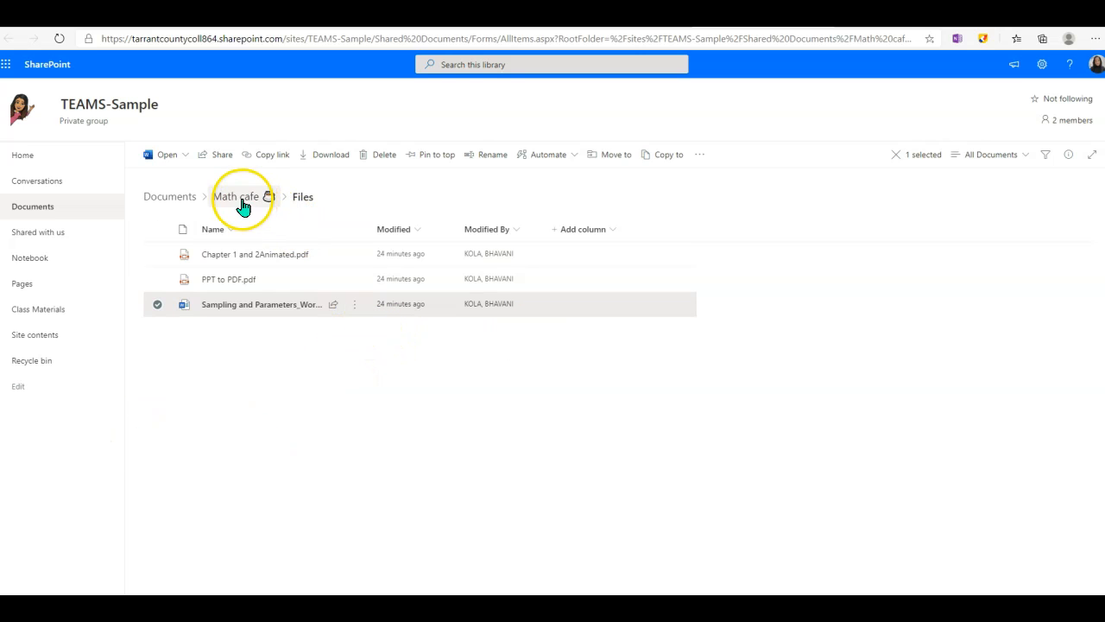
pyautogui.click(235, 197)
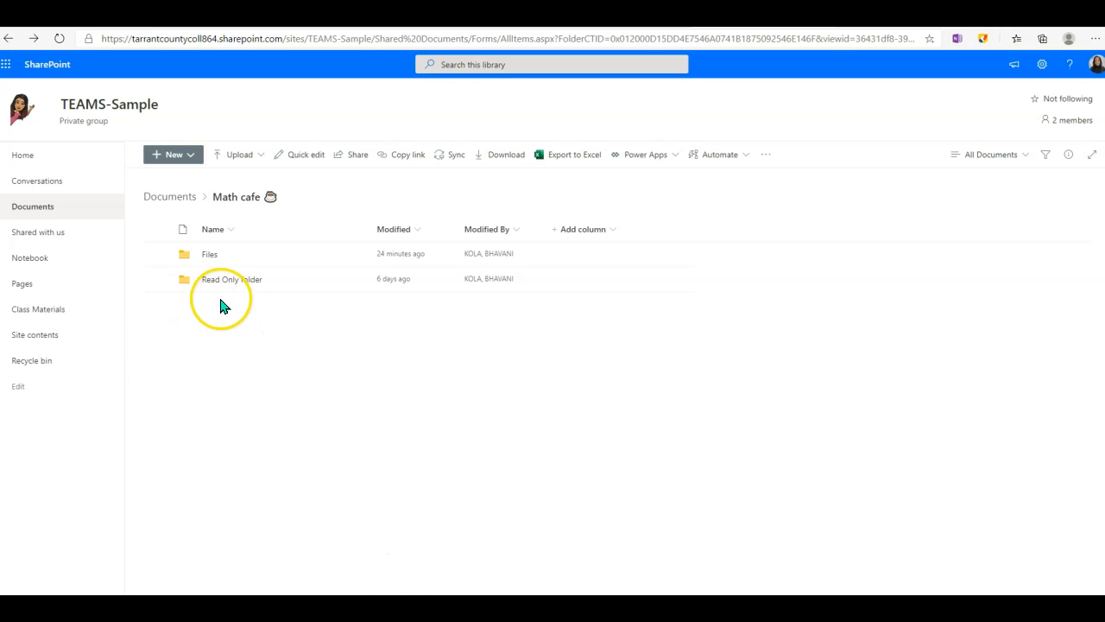
pyautogui.moveTo(231, 279)
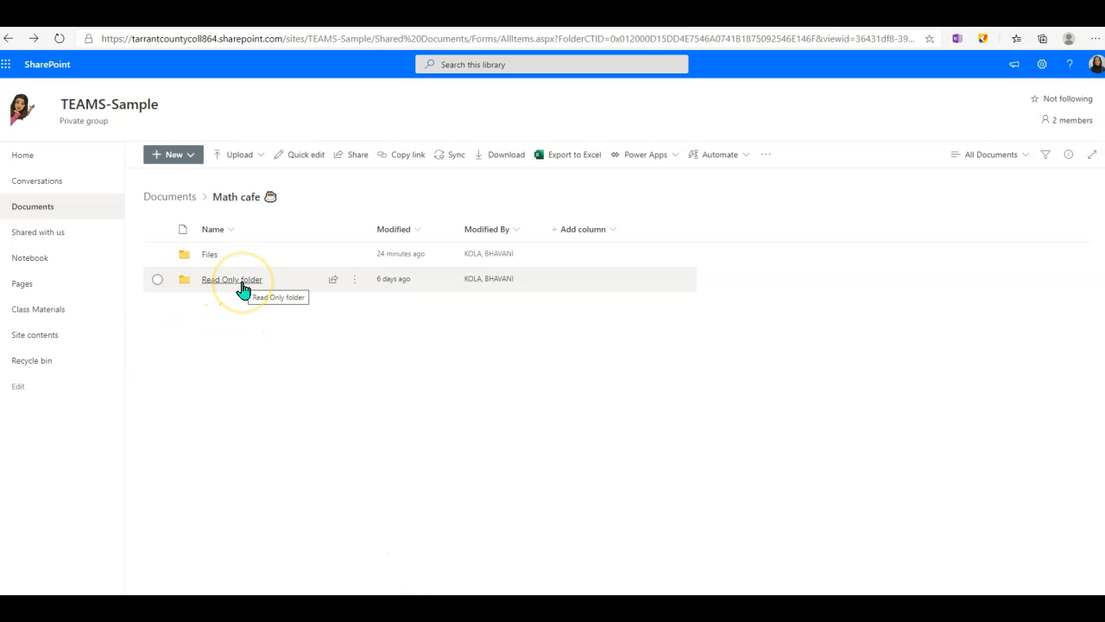
pyautogui.moveTo(242, 287)
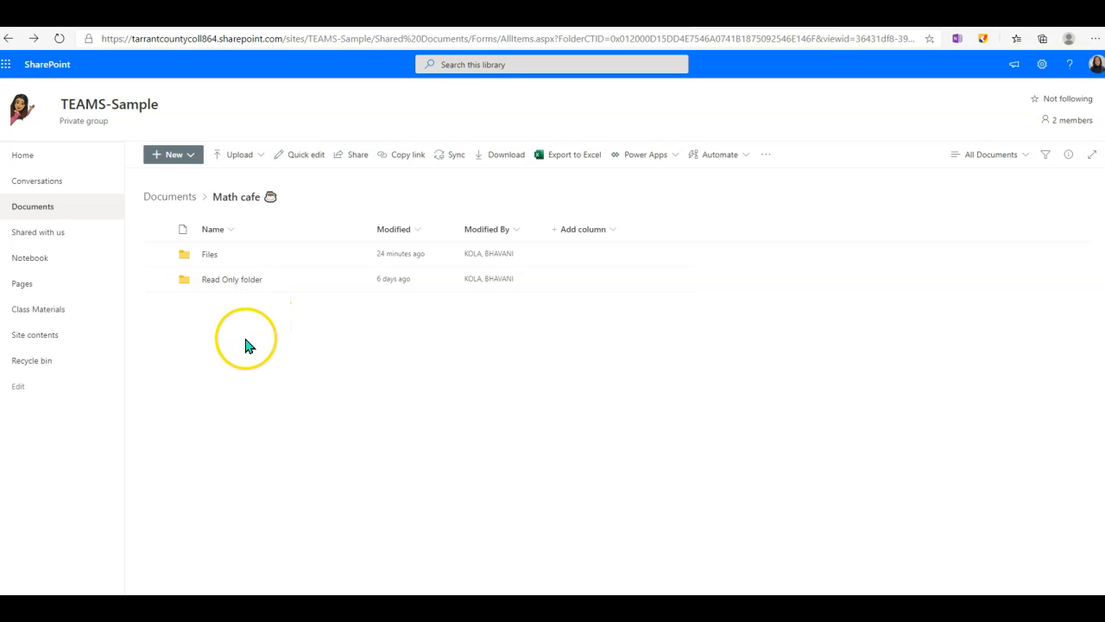
pyautogui.moveTo(231, 280)
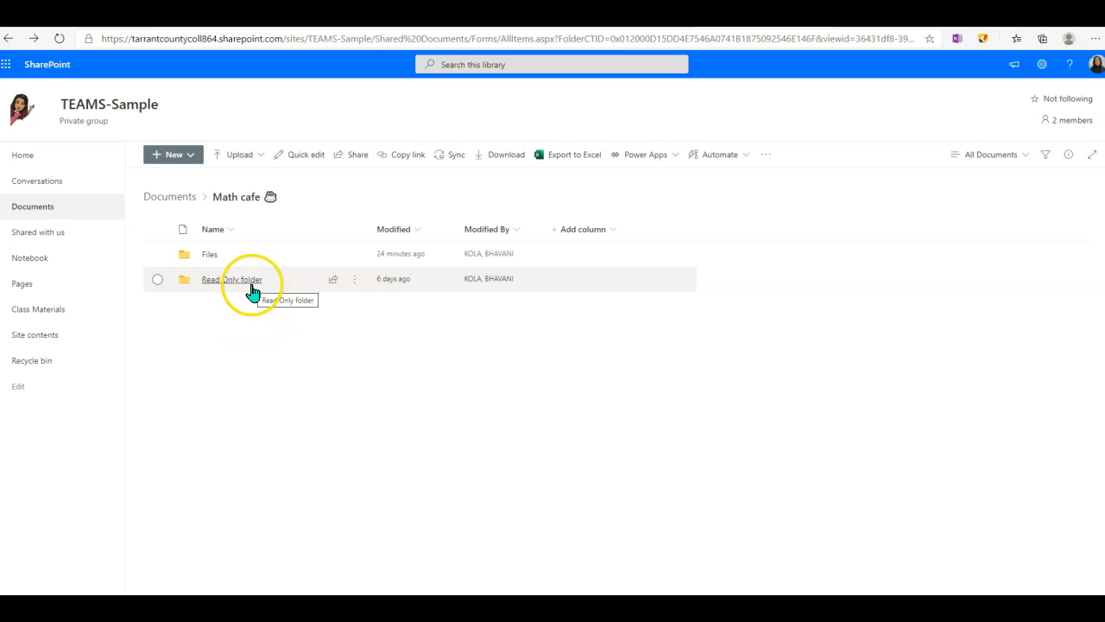
pyautogui.moveTo(287, 387)
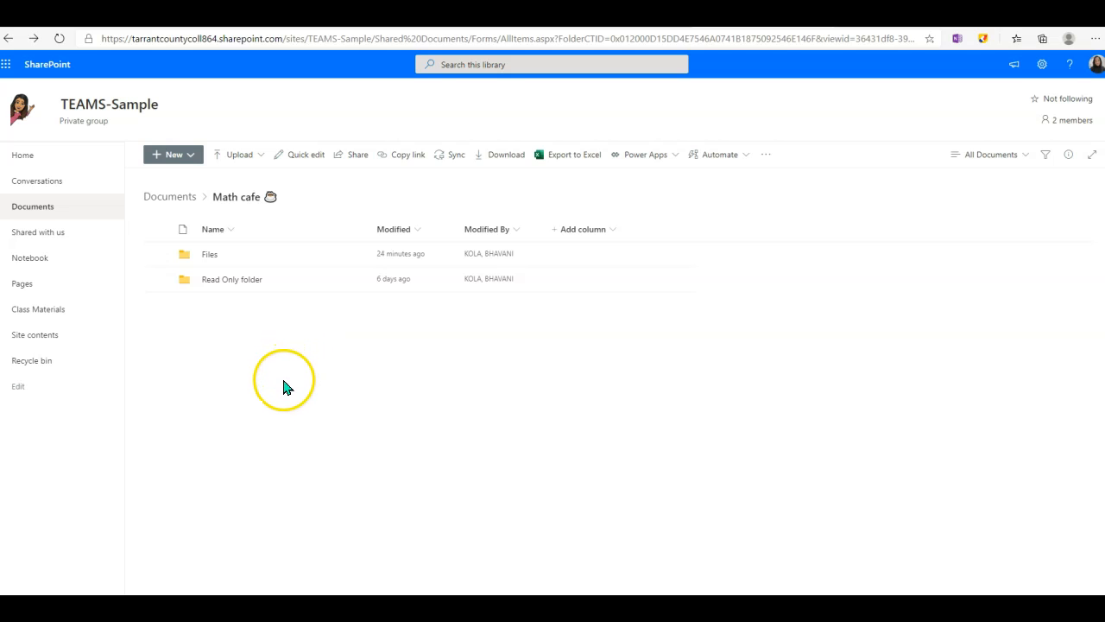